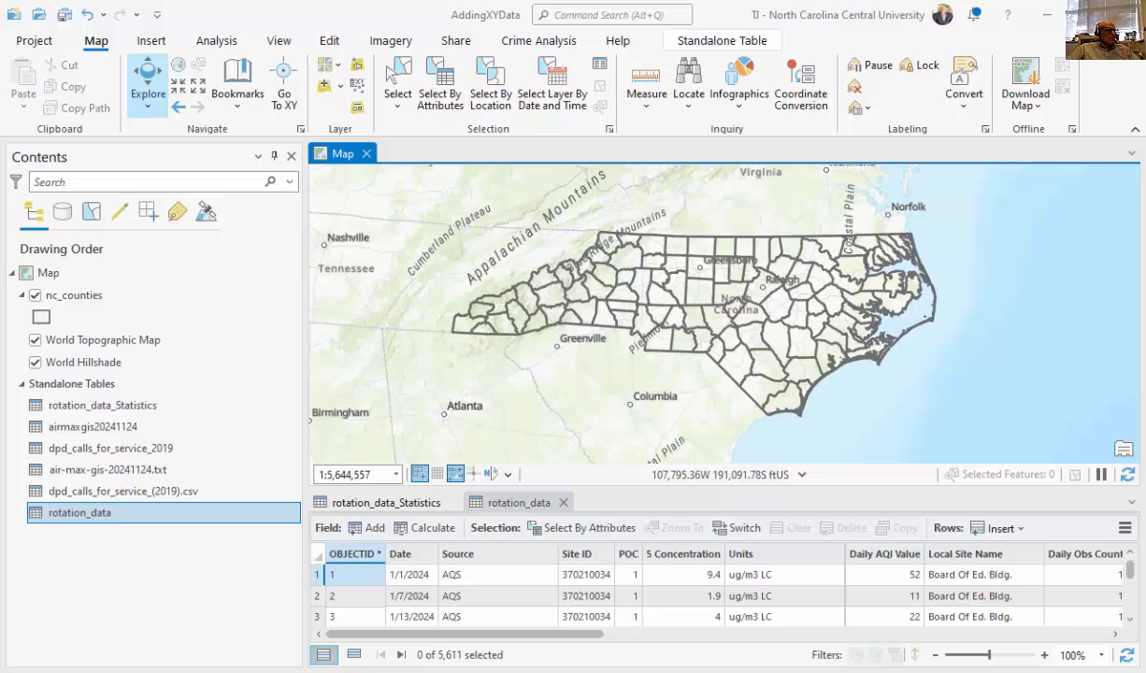
Enlarge the rotation_data table pane, scroll across its fields, and switch to rotation_data_Statistics
left_click(517, 502)
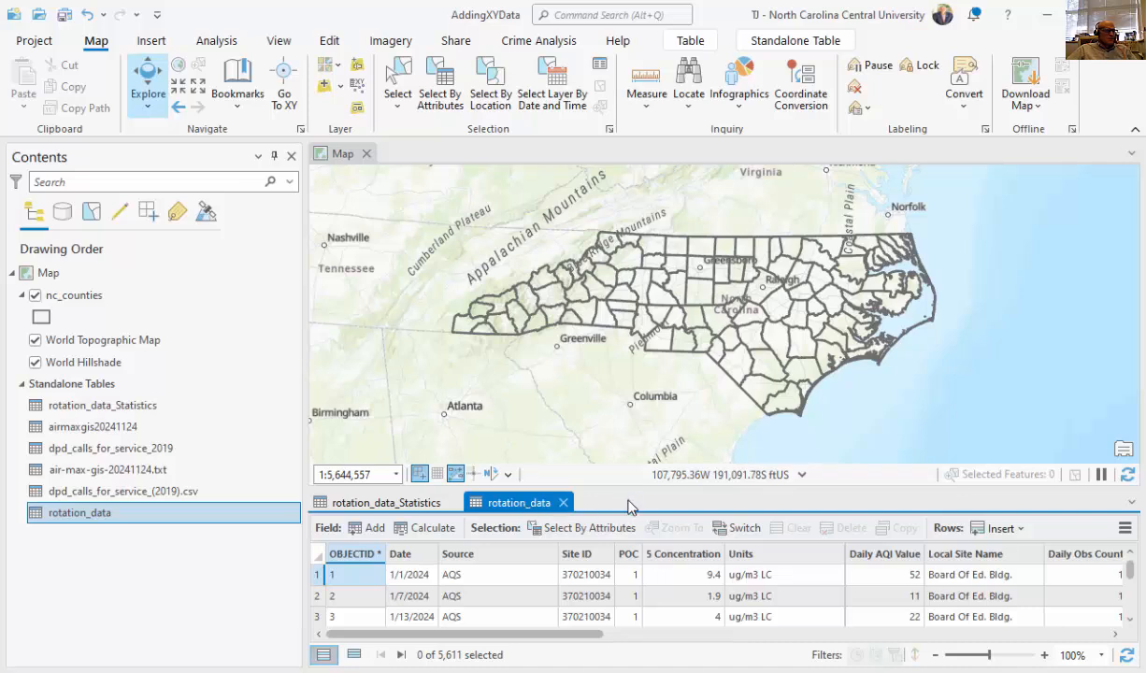
left_click_drag(630, 505, 630, 460)
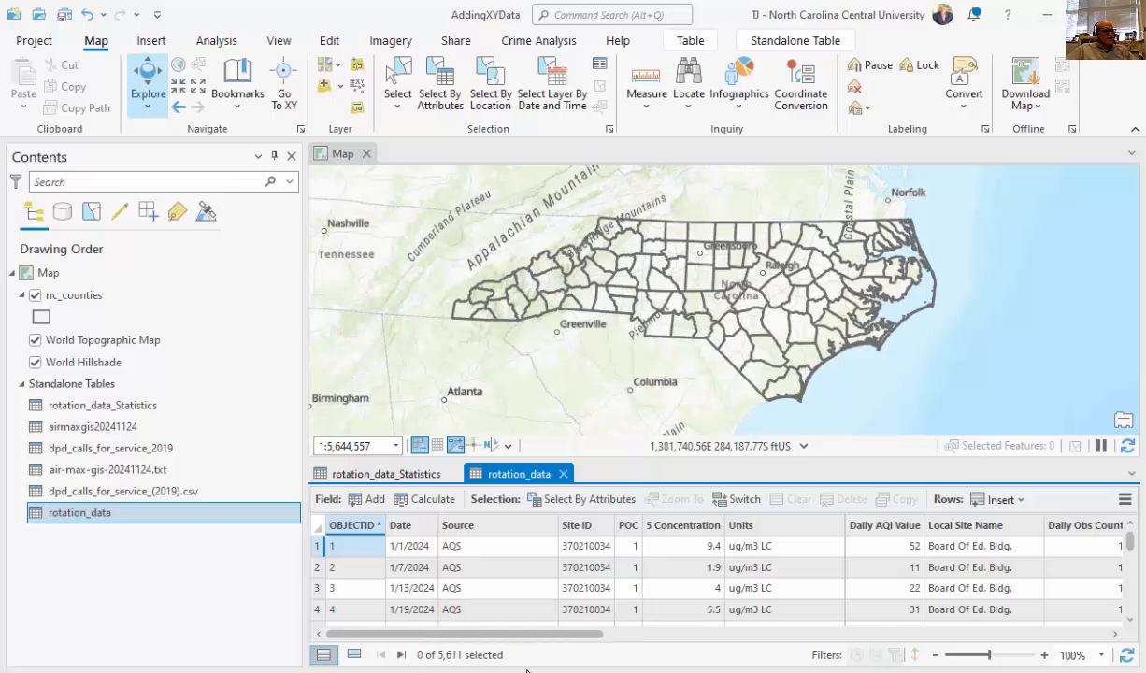
scroll("right", 3)
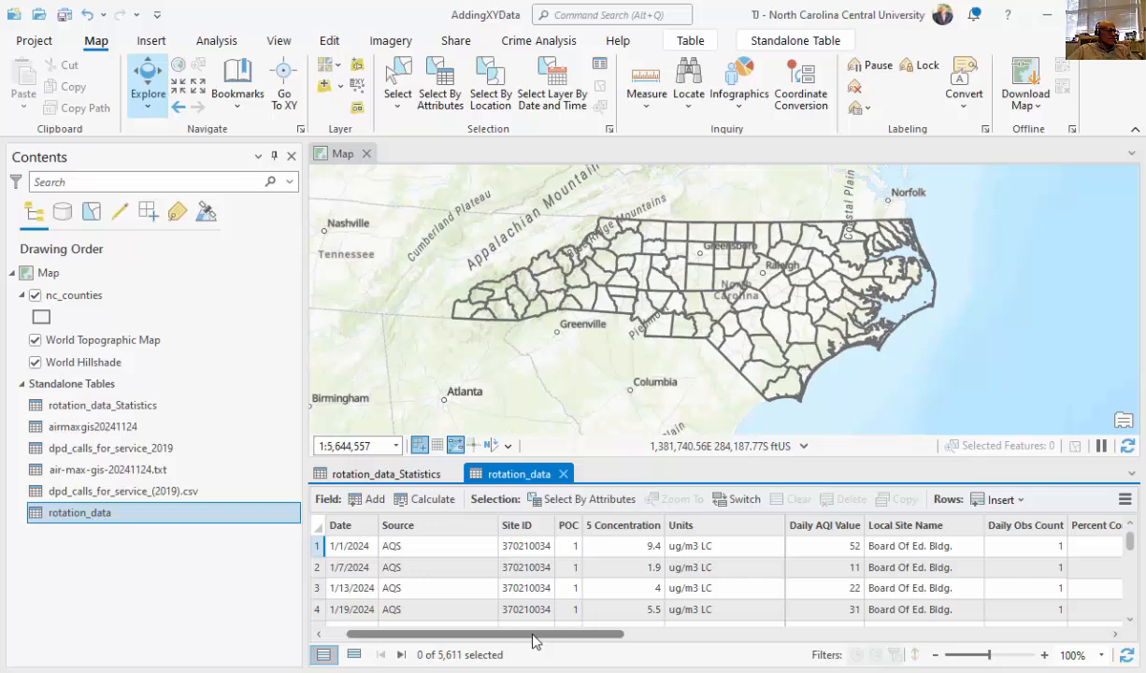
left_click(384, 474)
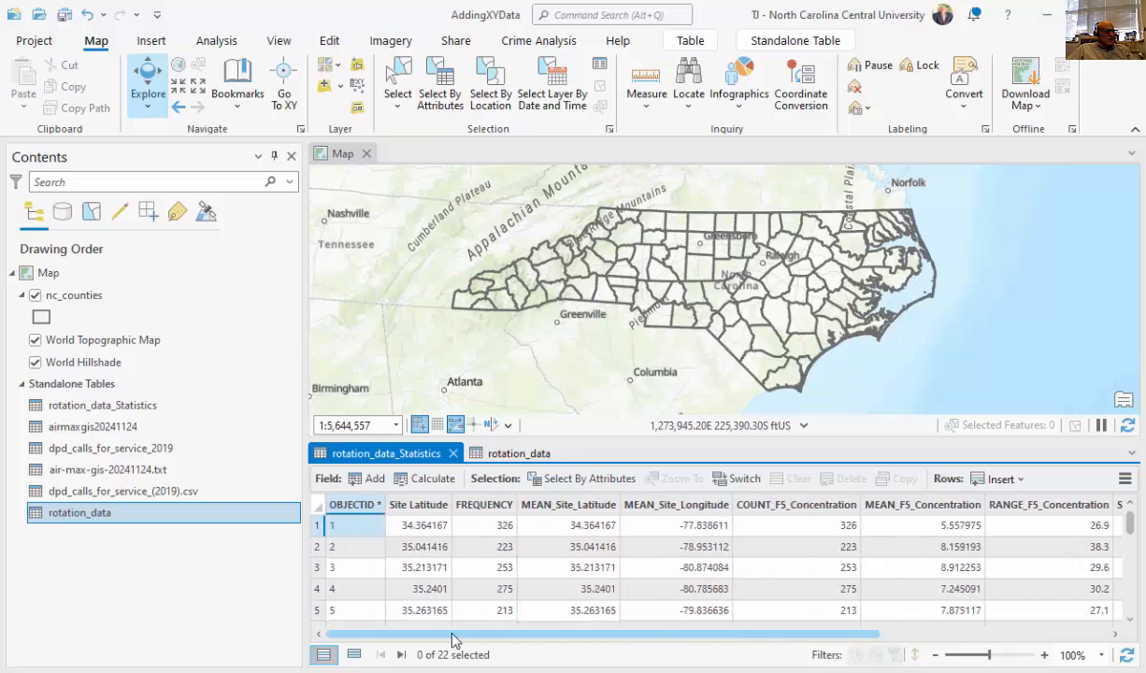
mouse_move(696, 599)
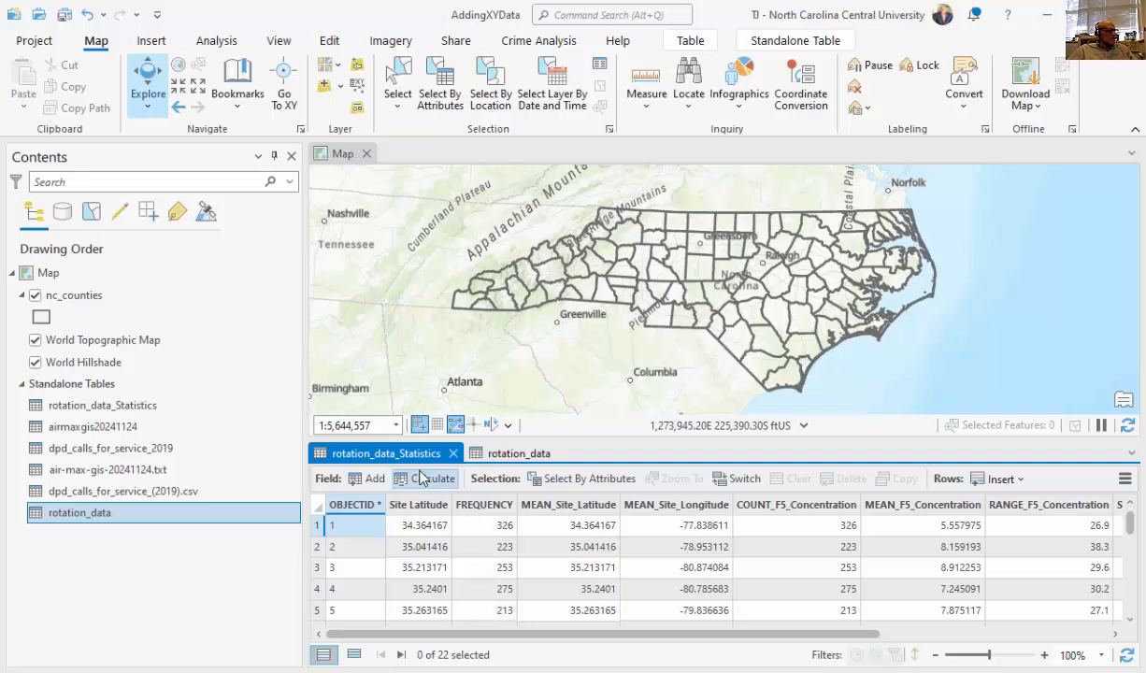
Run XY Table To Point on rotation_data_Statistics using MEAN_Site_Longitude and Site Latitude in GCS_WGS_1984
left_click(100, 404)
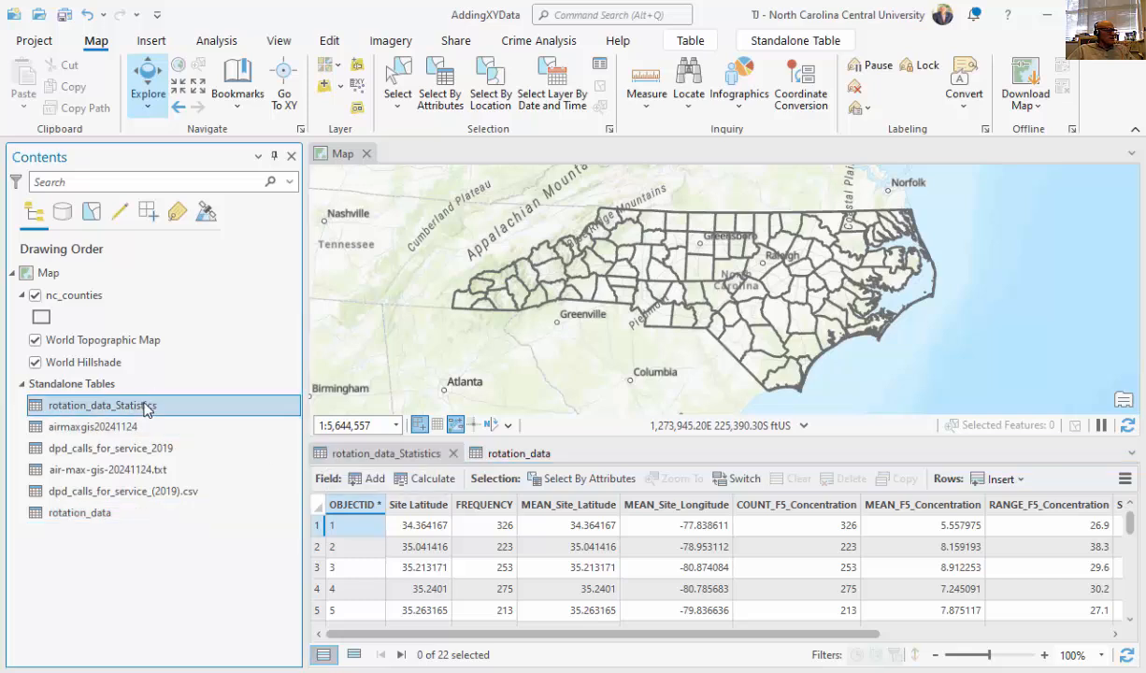
right_click(100, 405)
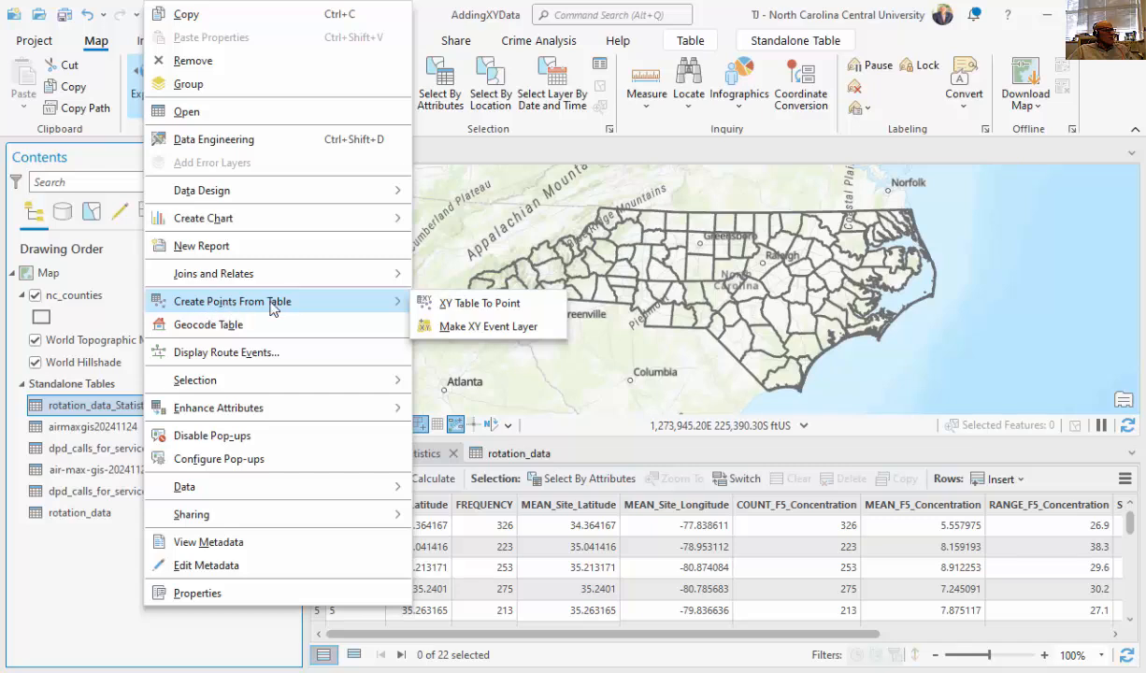
mouse_move(479, 303)
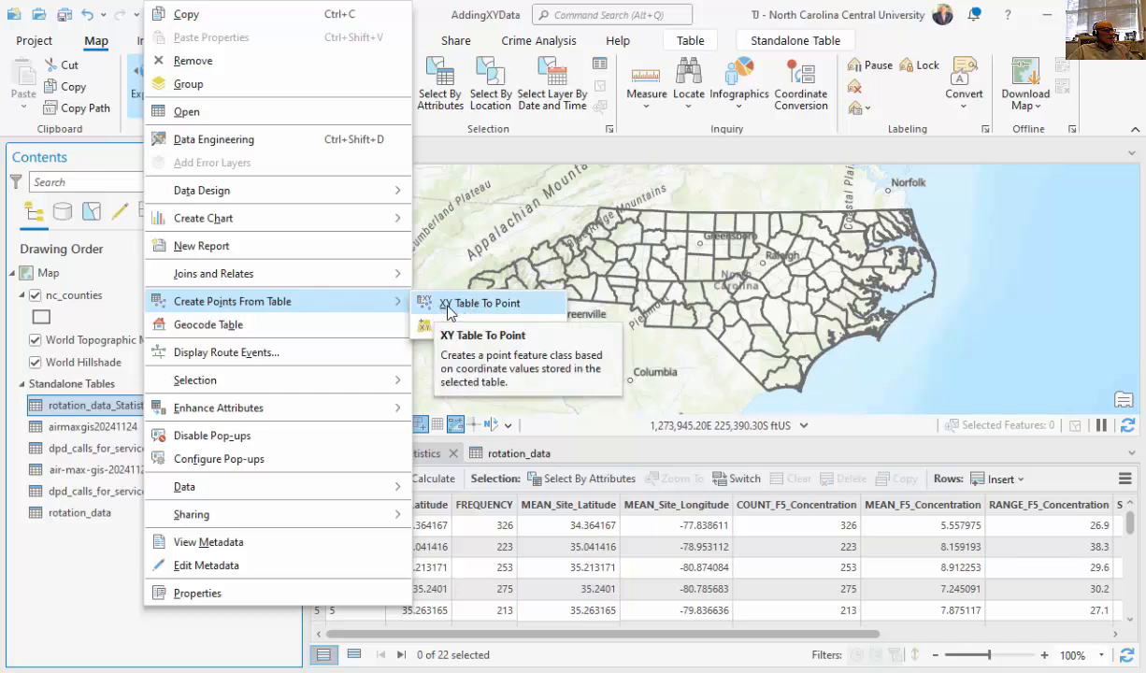
mouse_move(500, 303)
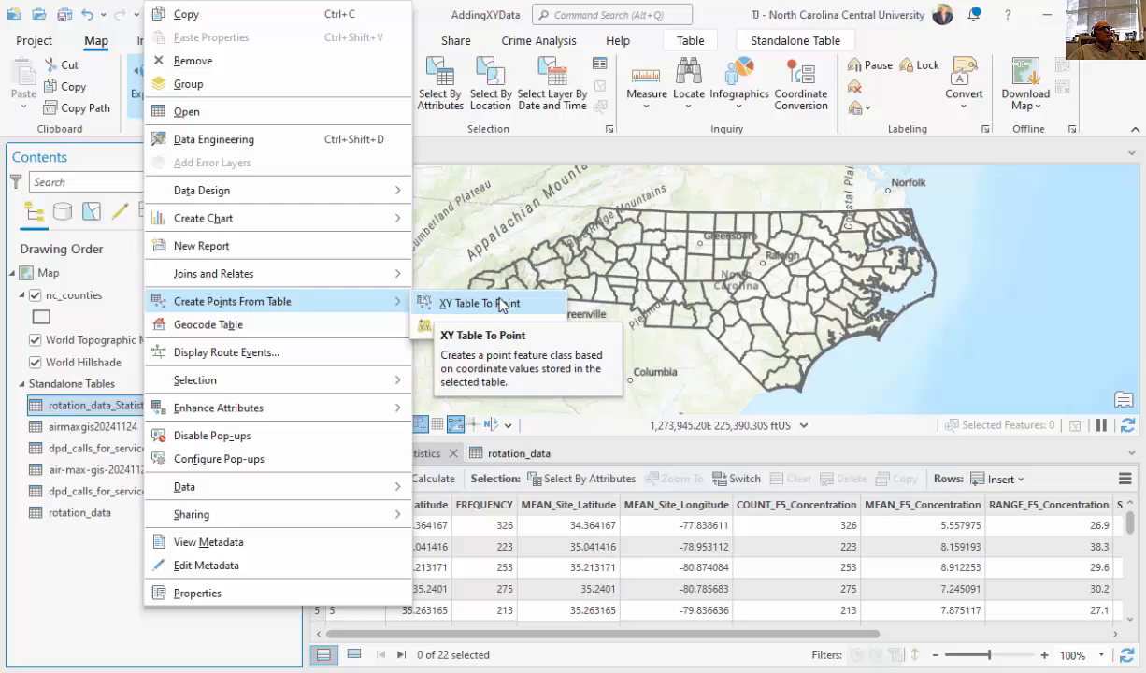
left_click(482, 303)
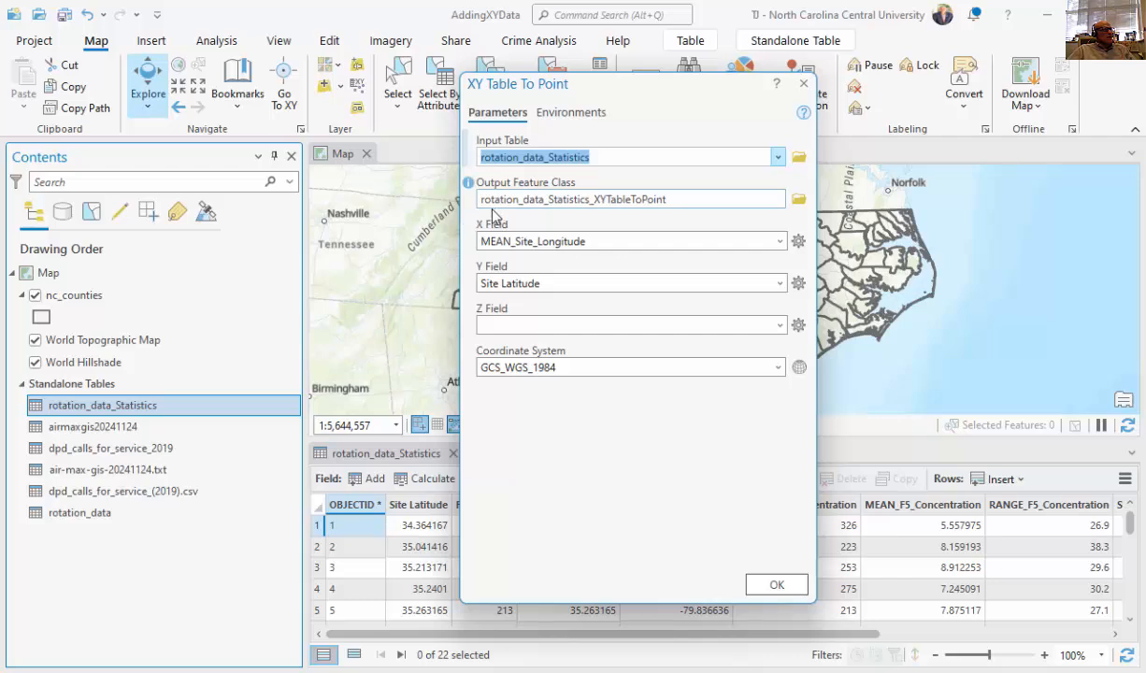
mouse_move(589, 199)
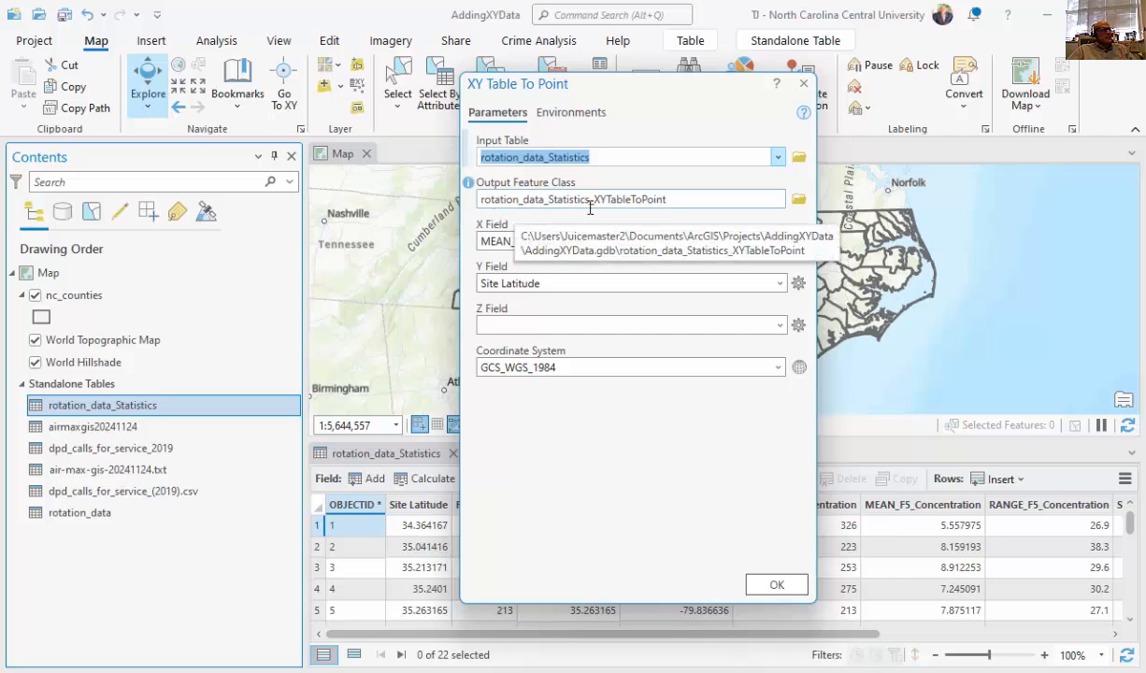
left_click(627, 241)
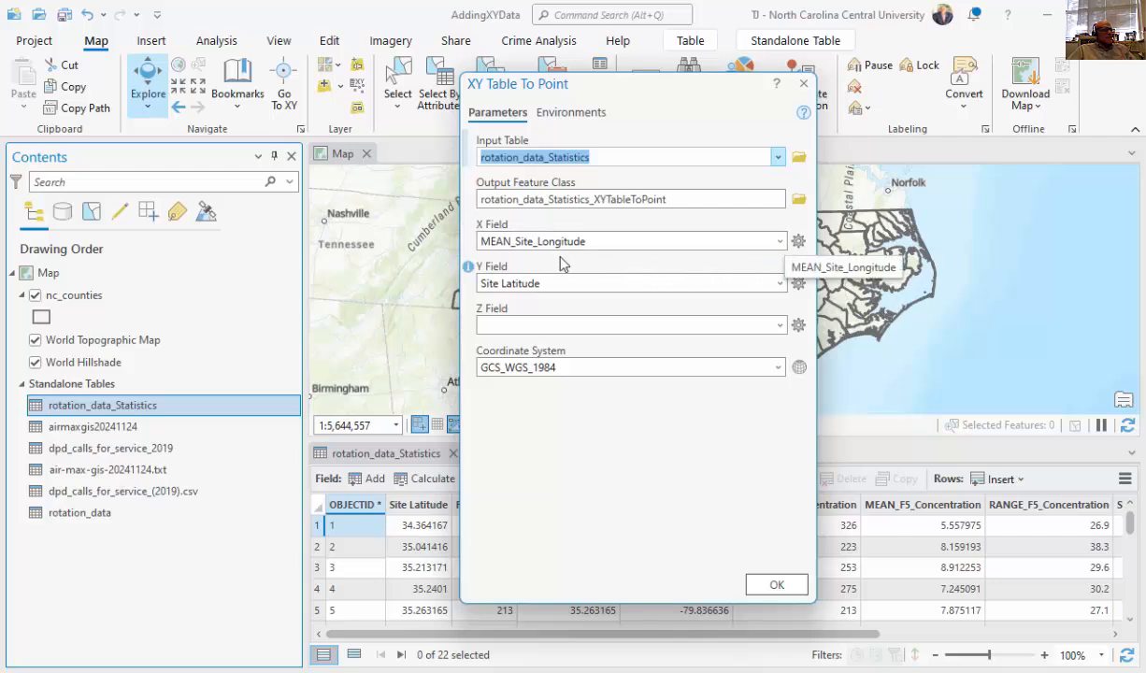
mouse_move(695, 101)
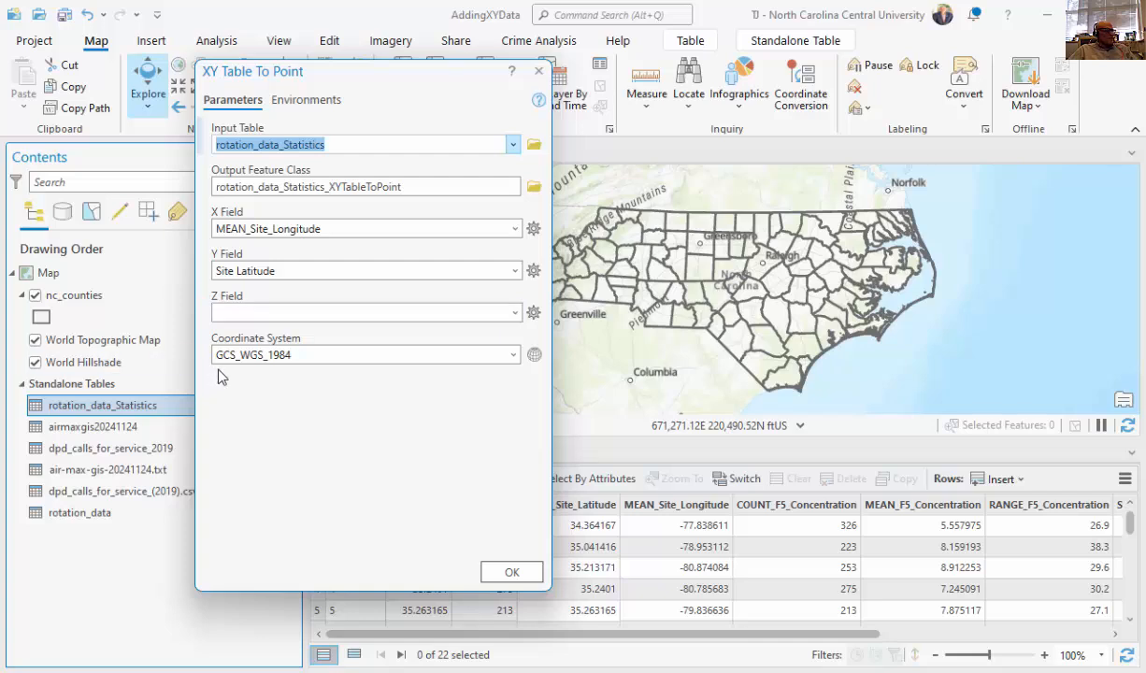
mouse_move(274, 377)
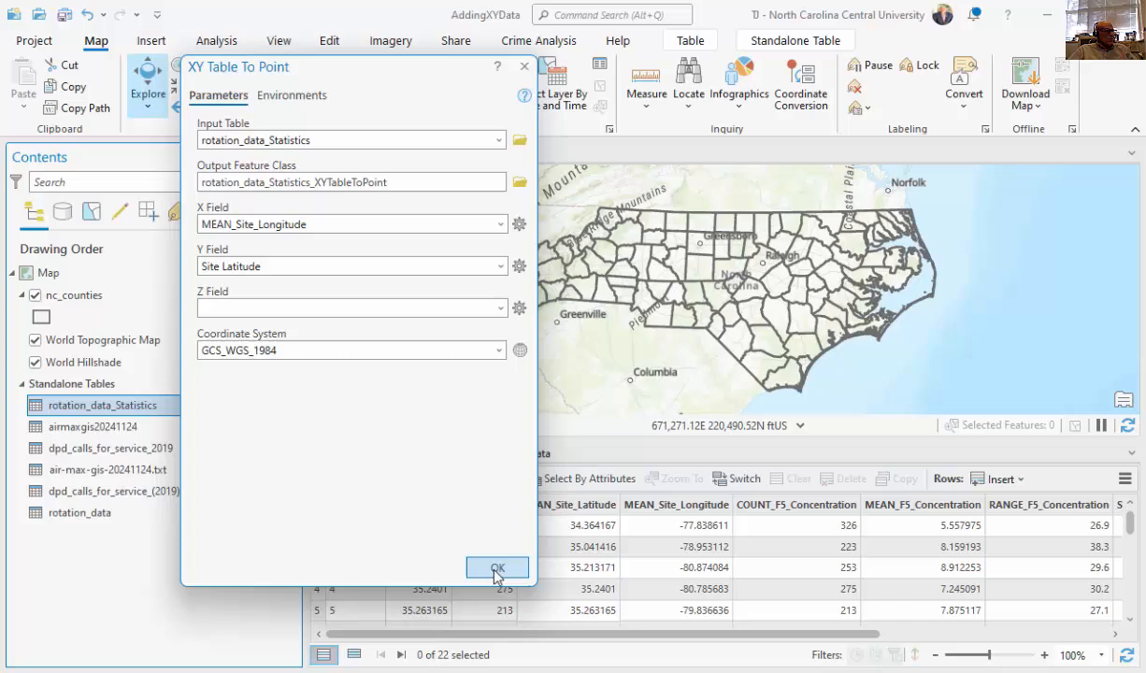
left_click(496, 569)
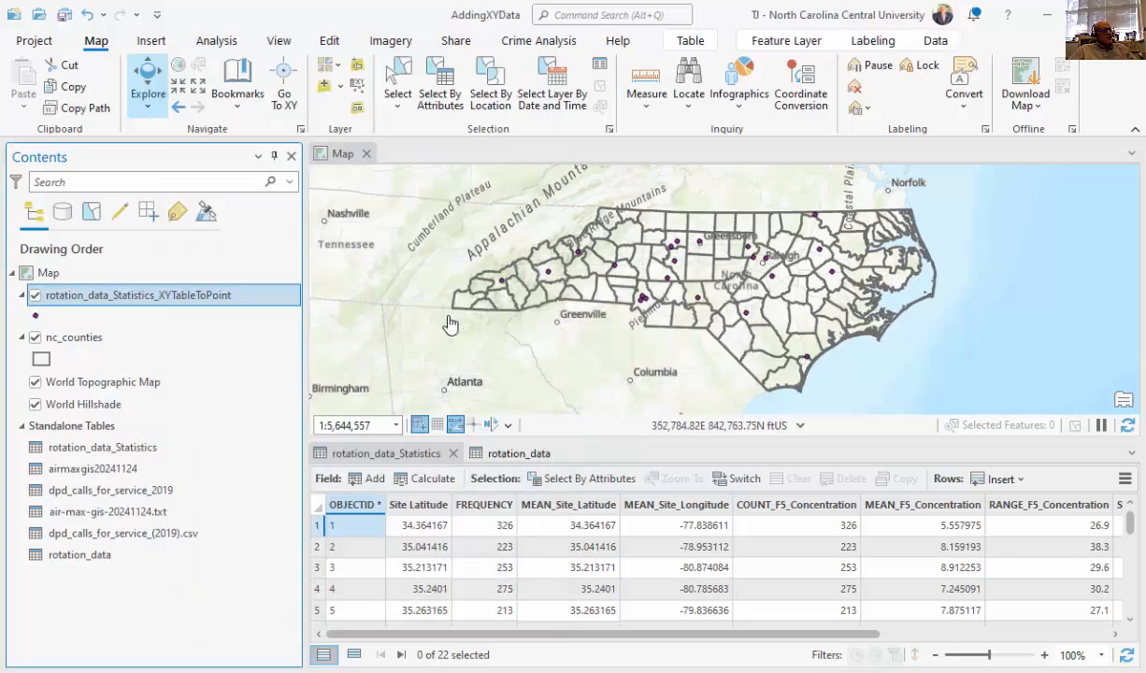
Open the XYTableToPoint layer's attribute table and scroll across its concentration fields
right_click(138, 295)
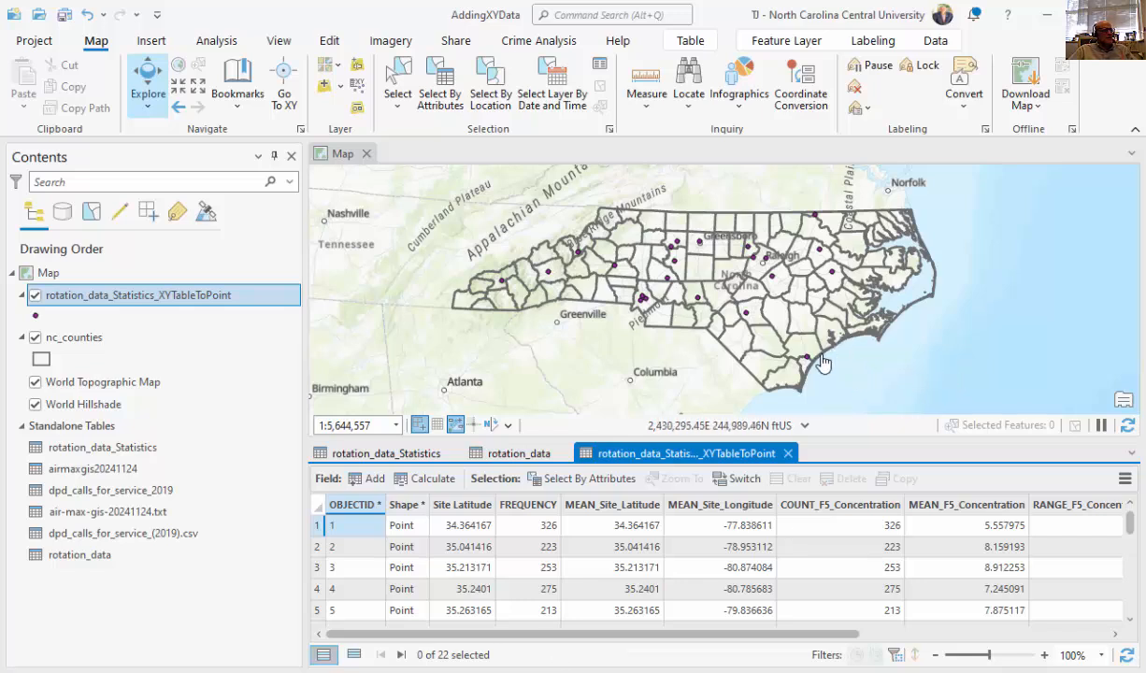
mouse_move(241, 307)
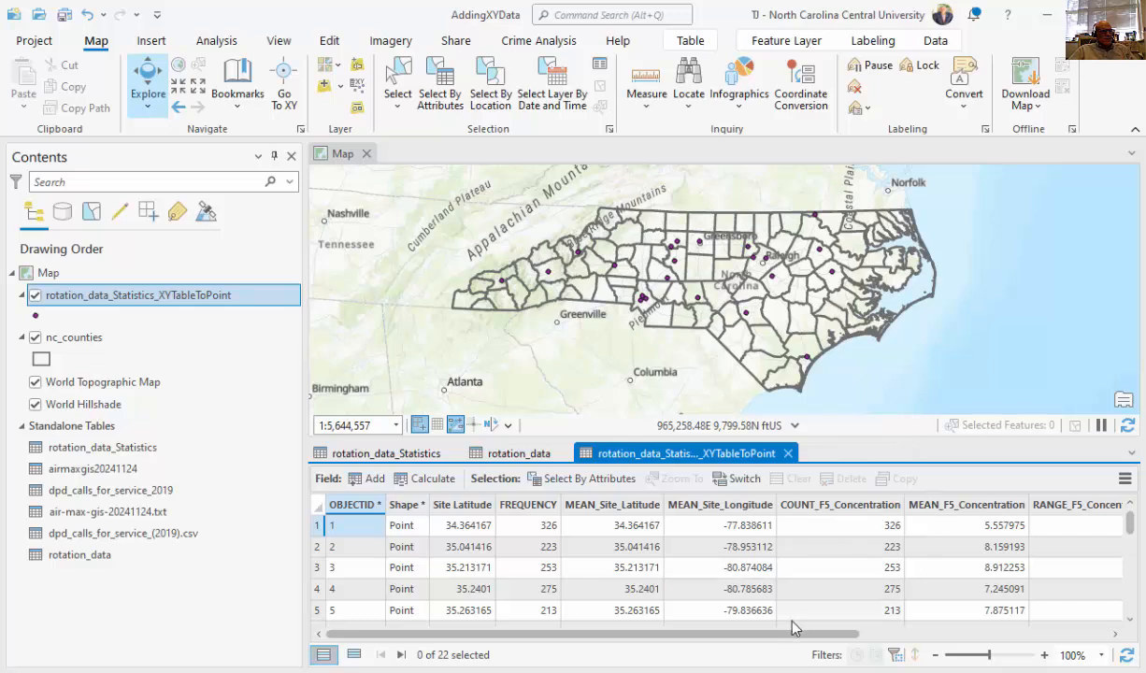
scroll("right", 3)
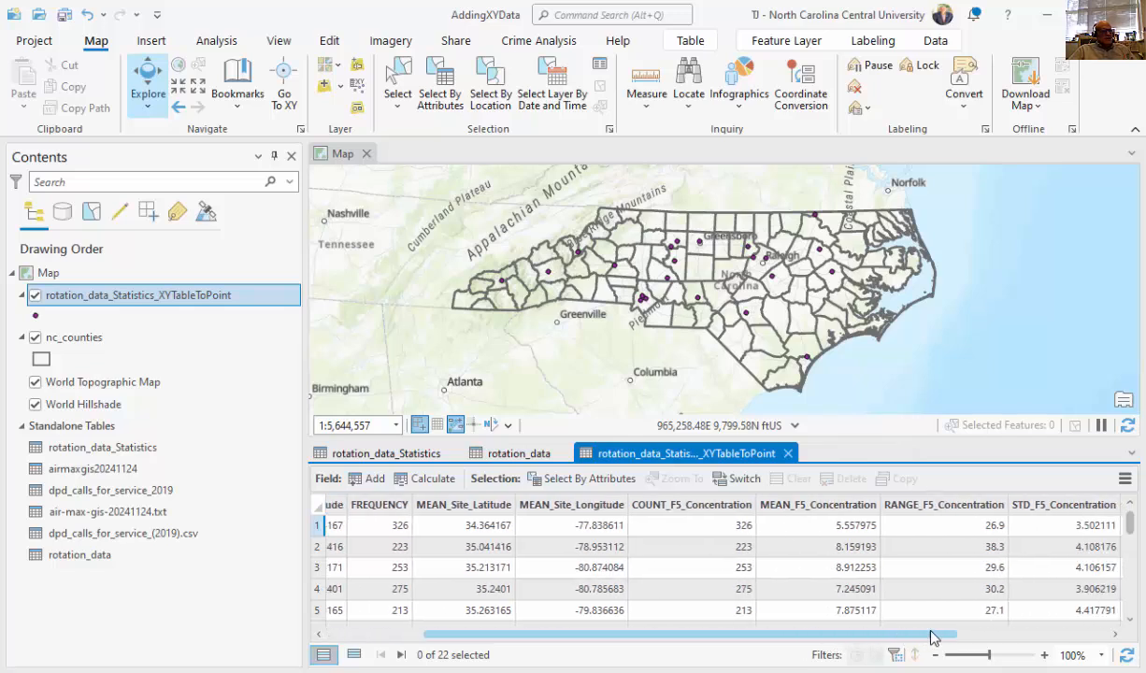
scroll("right", 3)
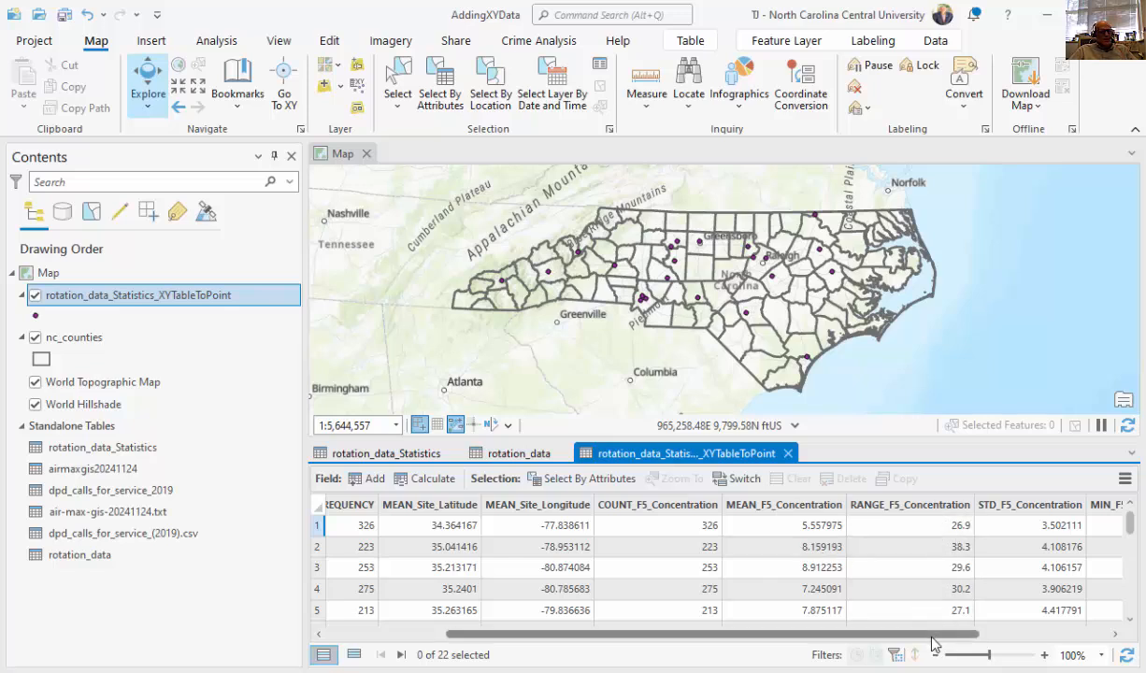
left_click(519, 454)
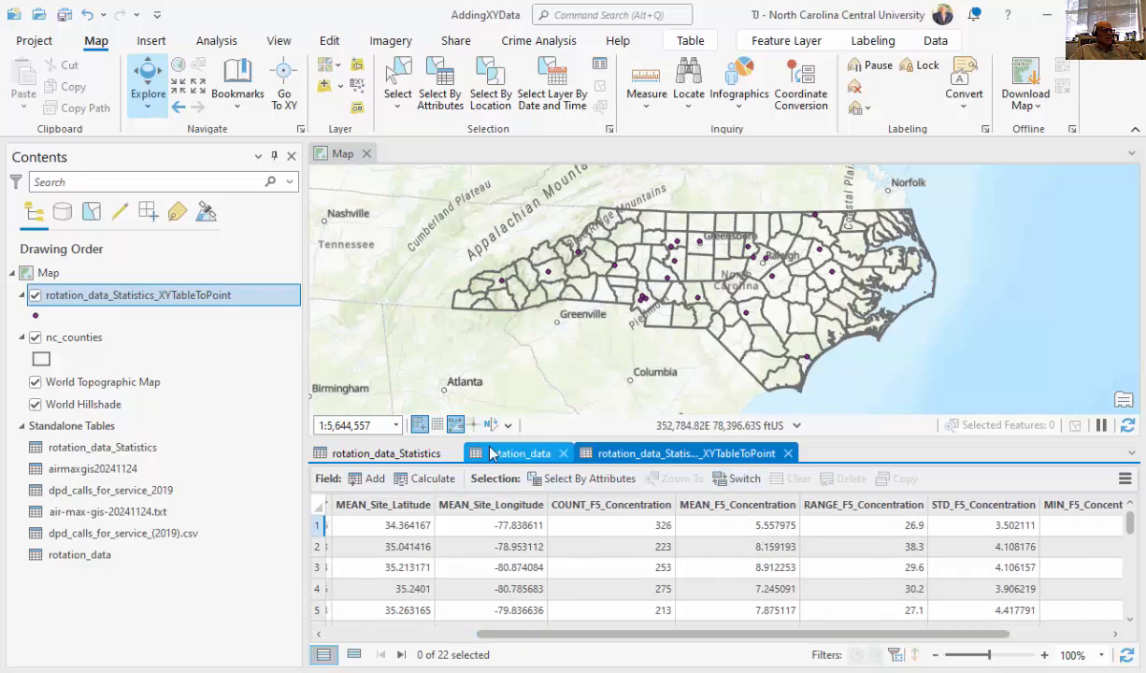
Symbolize the station points as Graduated Symbols sized by MEAN_F5_Concentration, then close Symbology
right_click(138, 294)
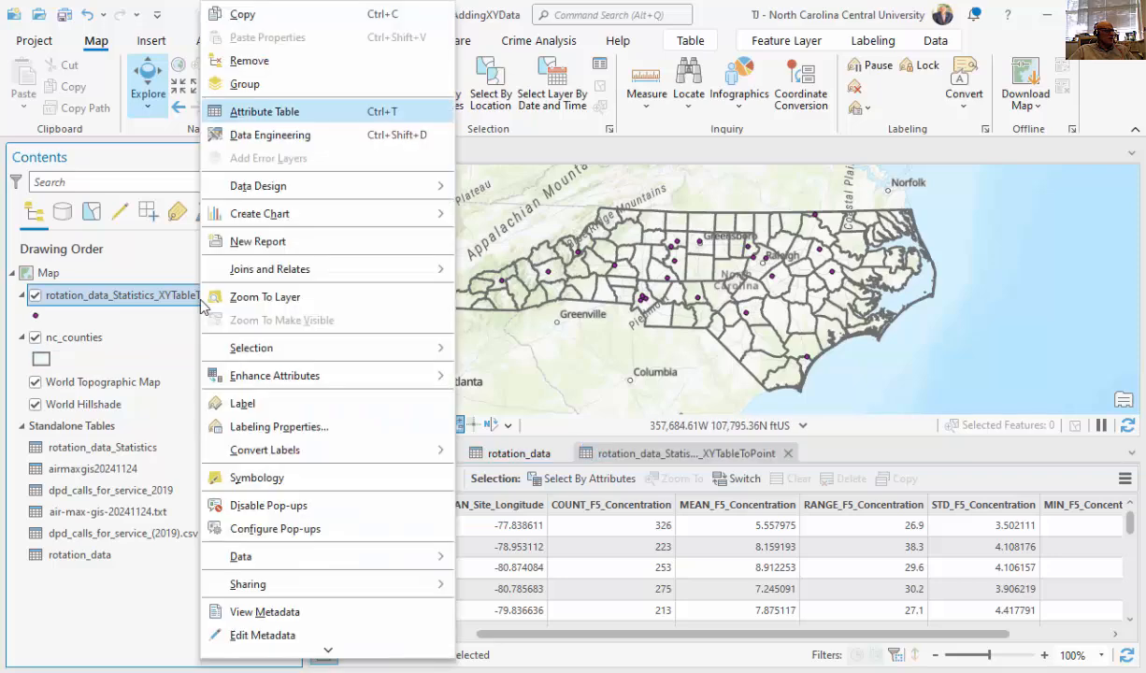
left_click(257, 478)
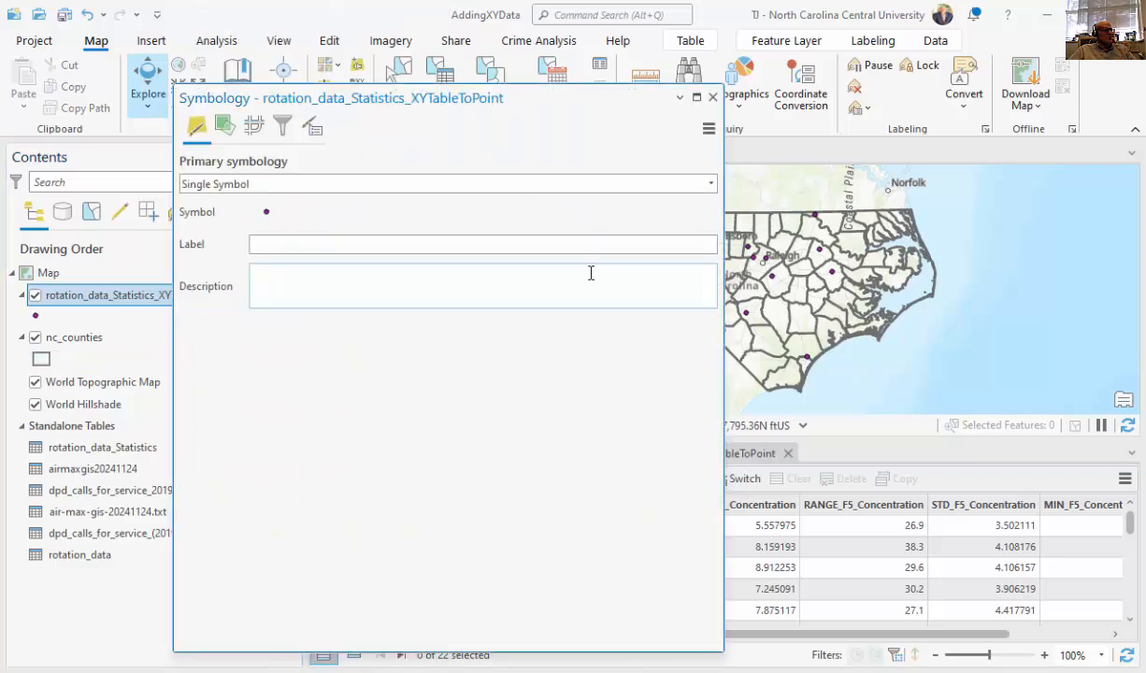
left_click(709, 183)
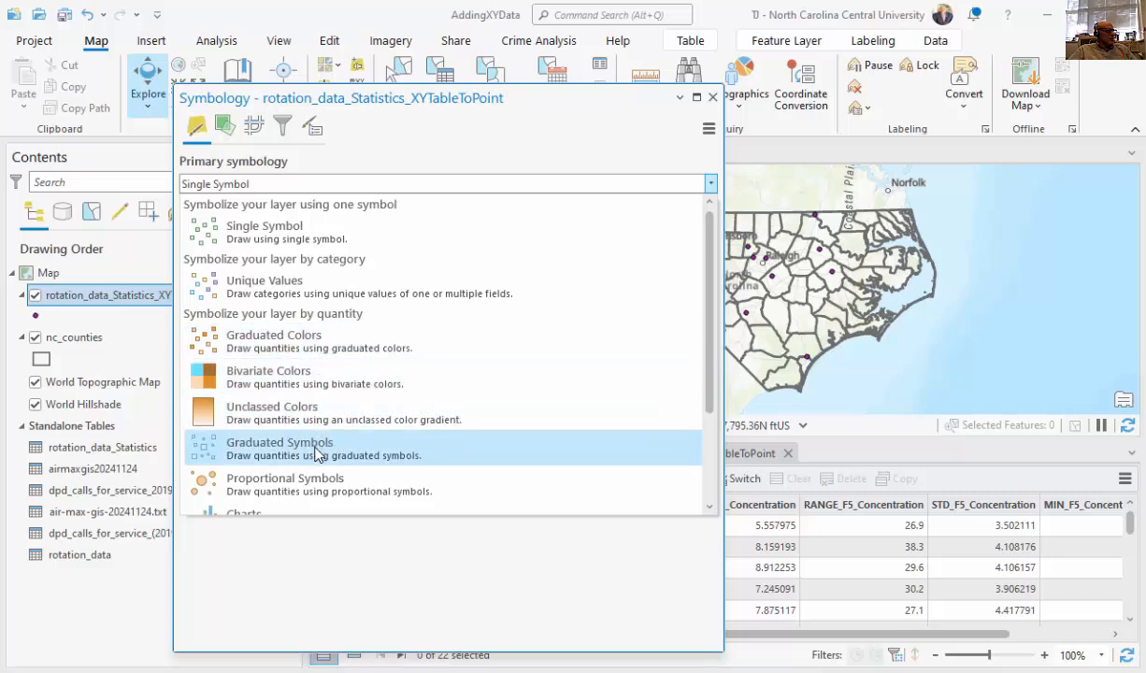
left_click(279, 447)
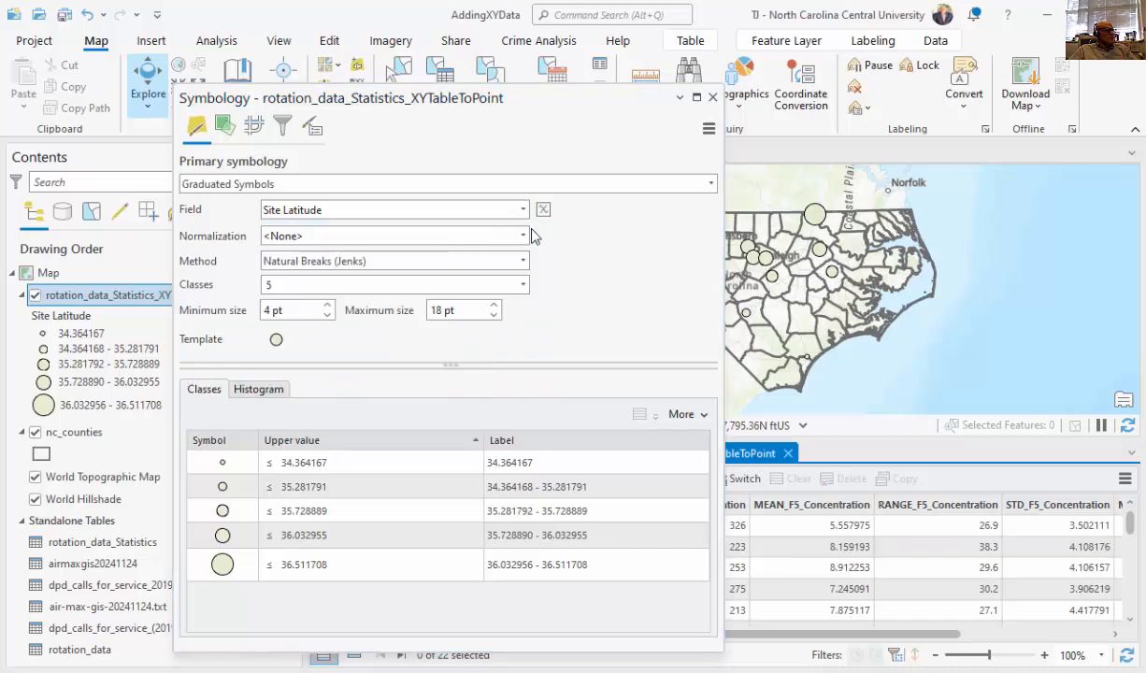
left_click(522, 209)
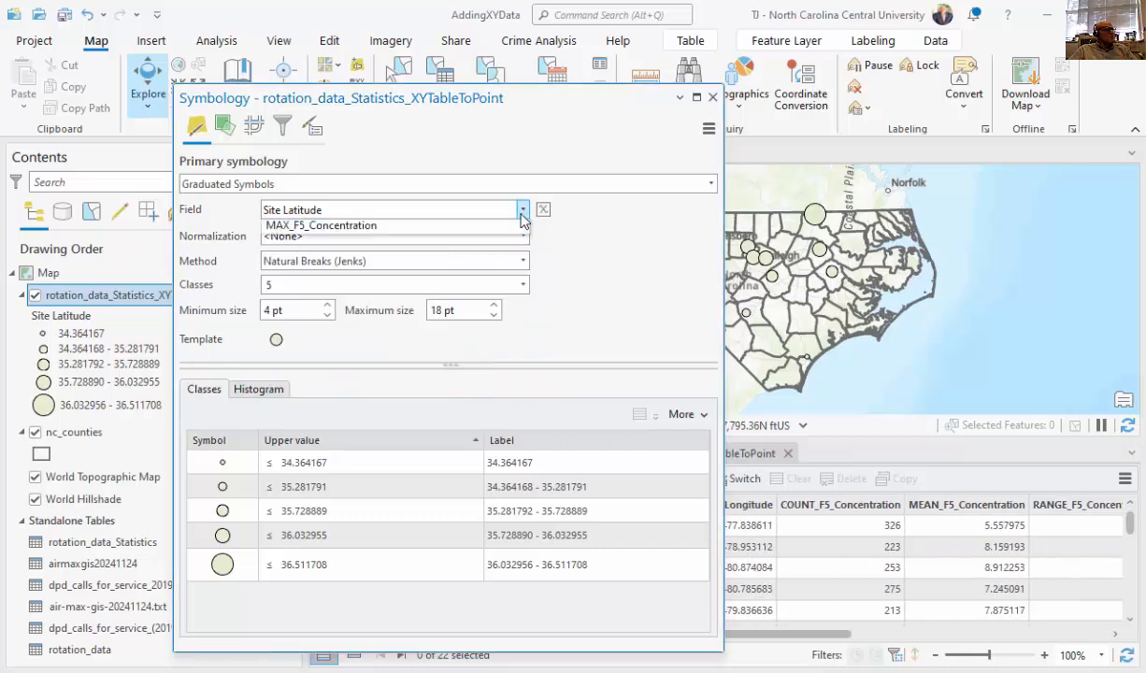
left_click(522, 209)
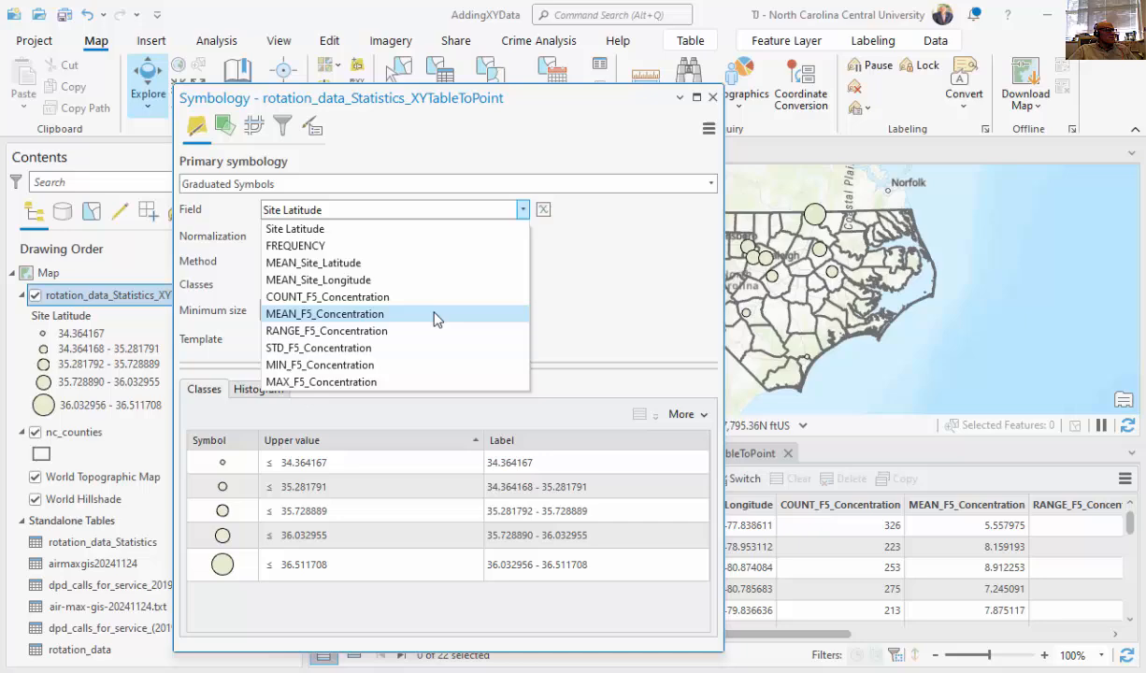
left_click(324, 313)
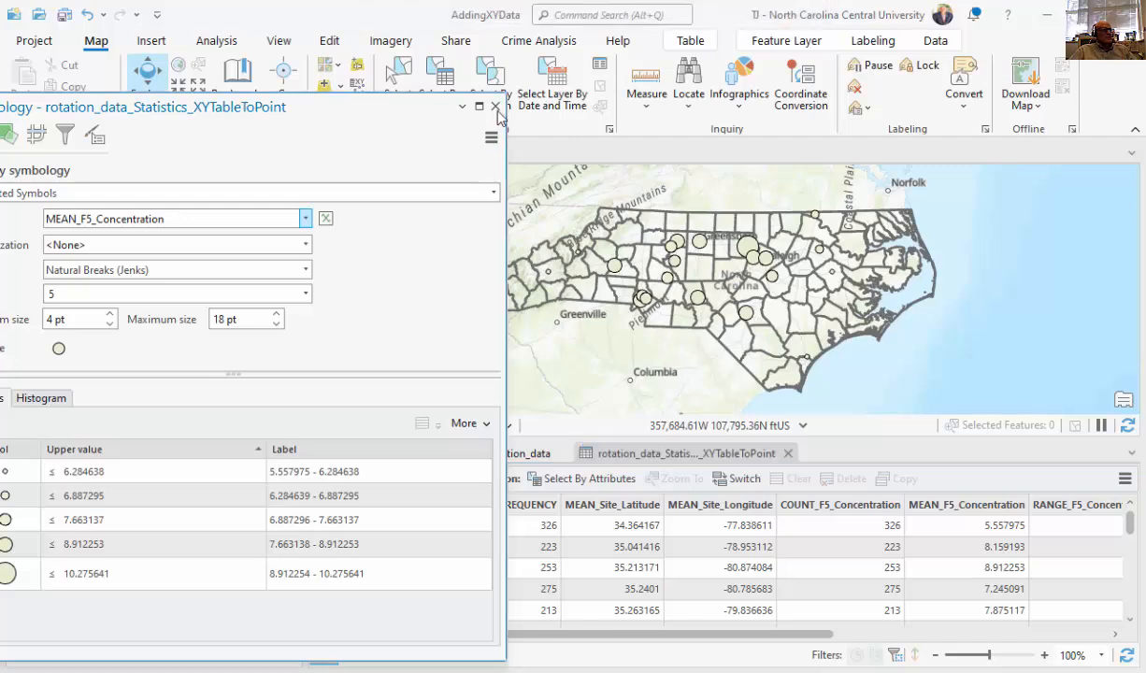
left_click(495, 106)
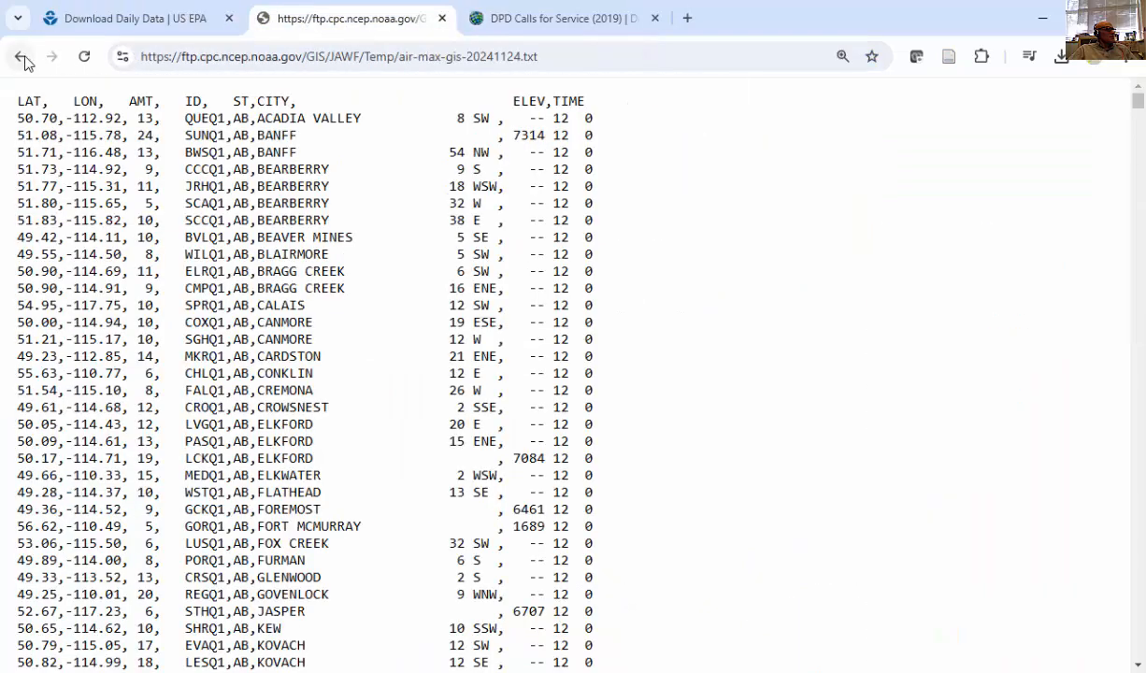
Open the 20241124 Daily Maximum station text file in Chrome and save it
left_click(21, 56)
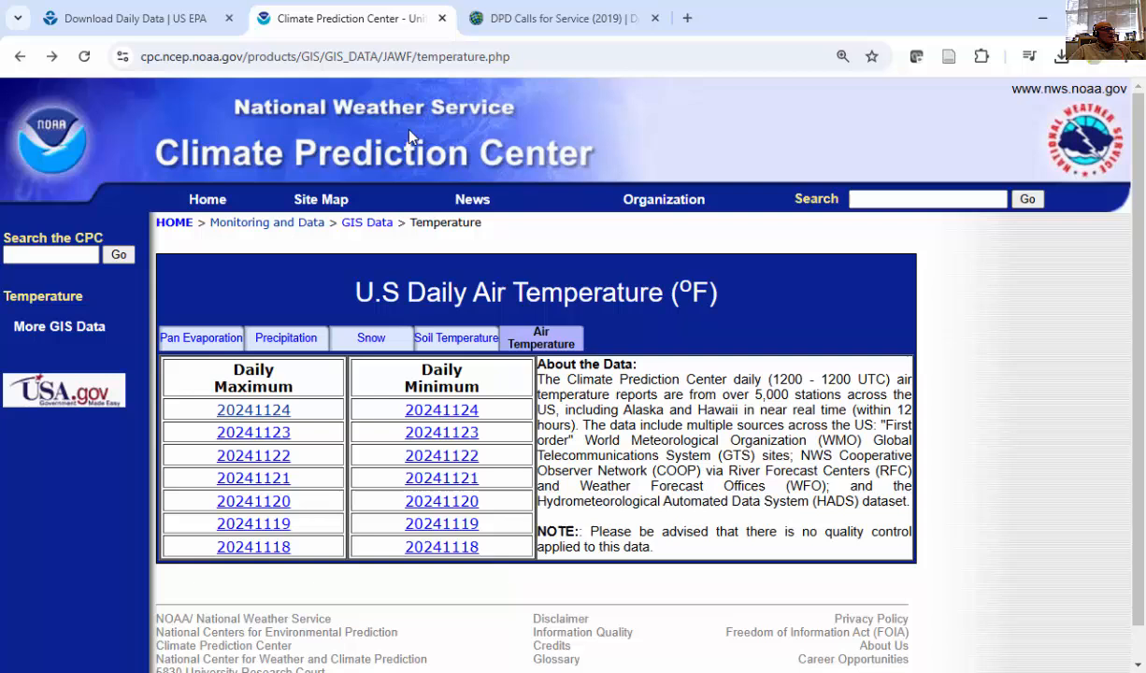
mouse_move(320, 199)
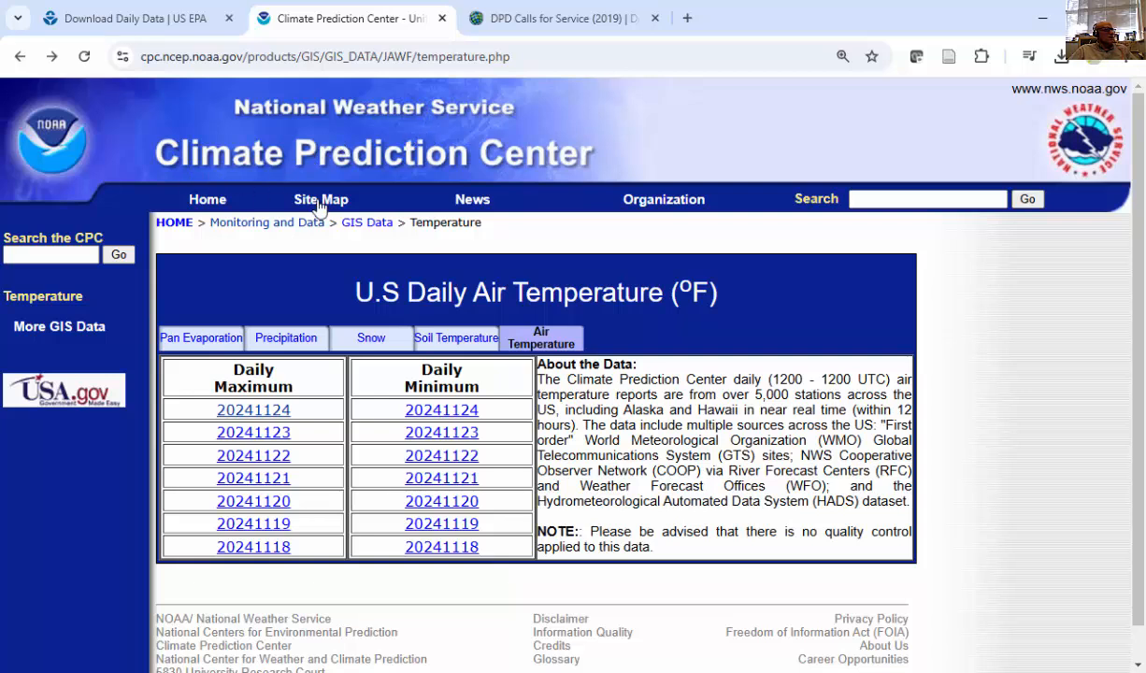
mouse_move(341, 429)
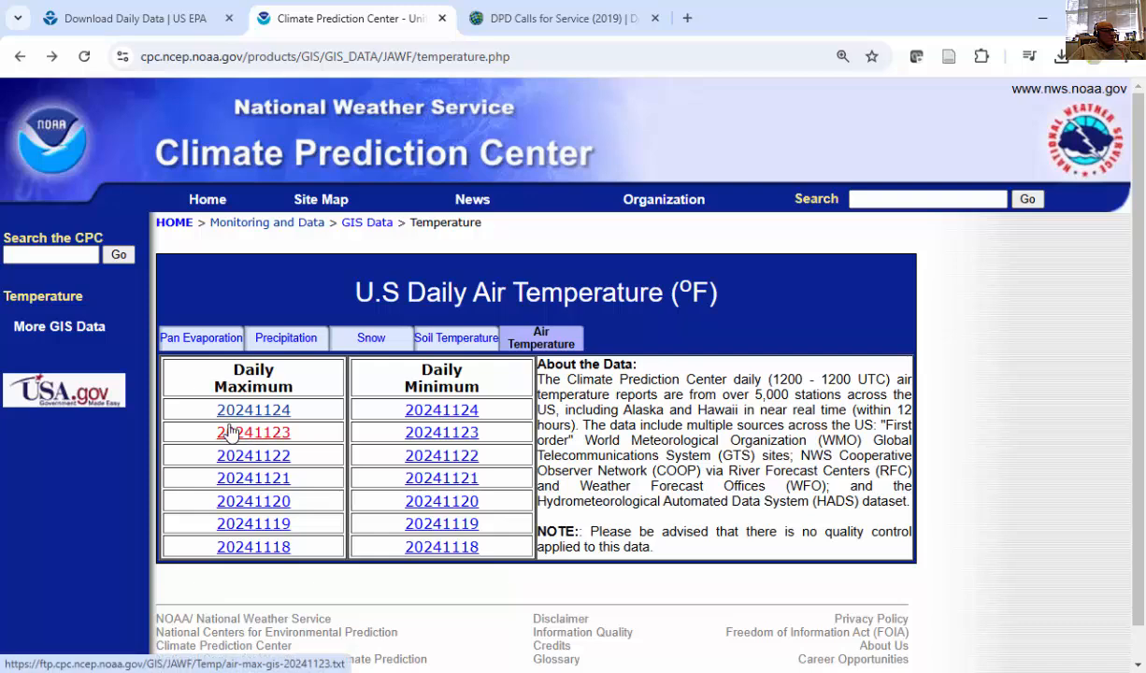
left_click(254, 408)
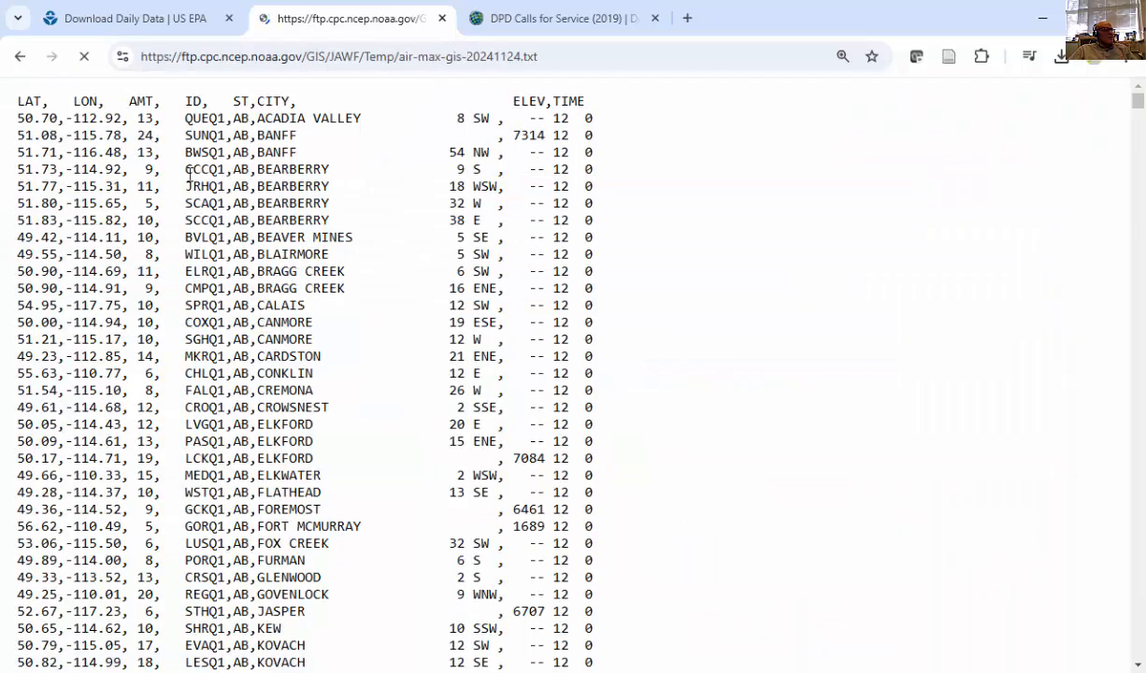
right_click(748, 231)
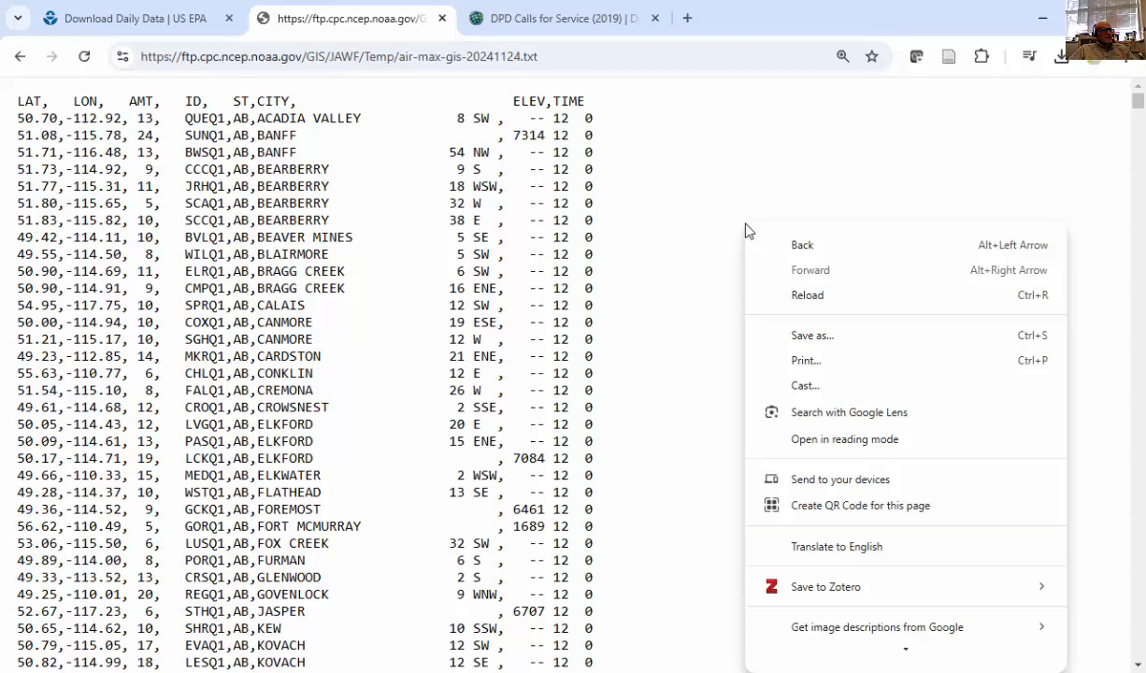
left_click(1046, 24)
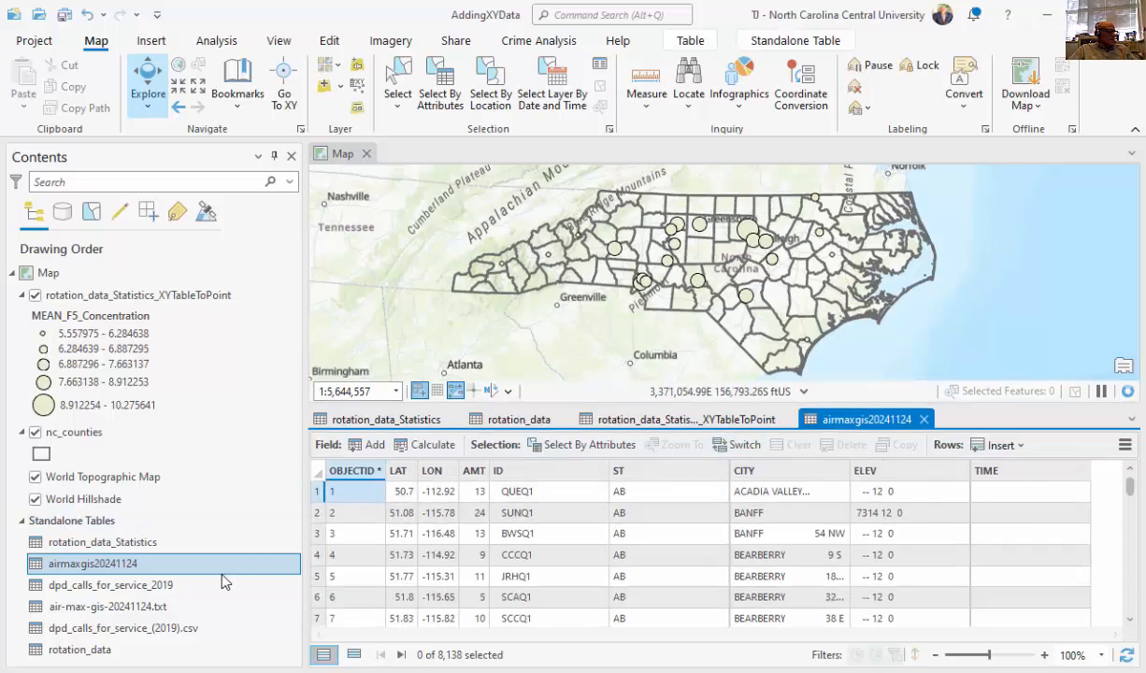
mouse_move(43, 313)
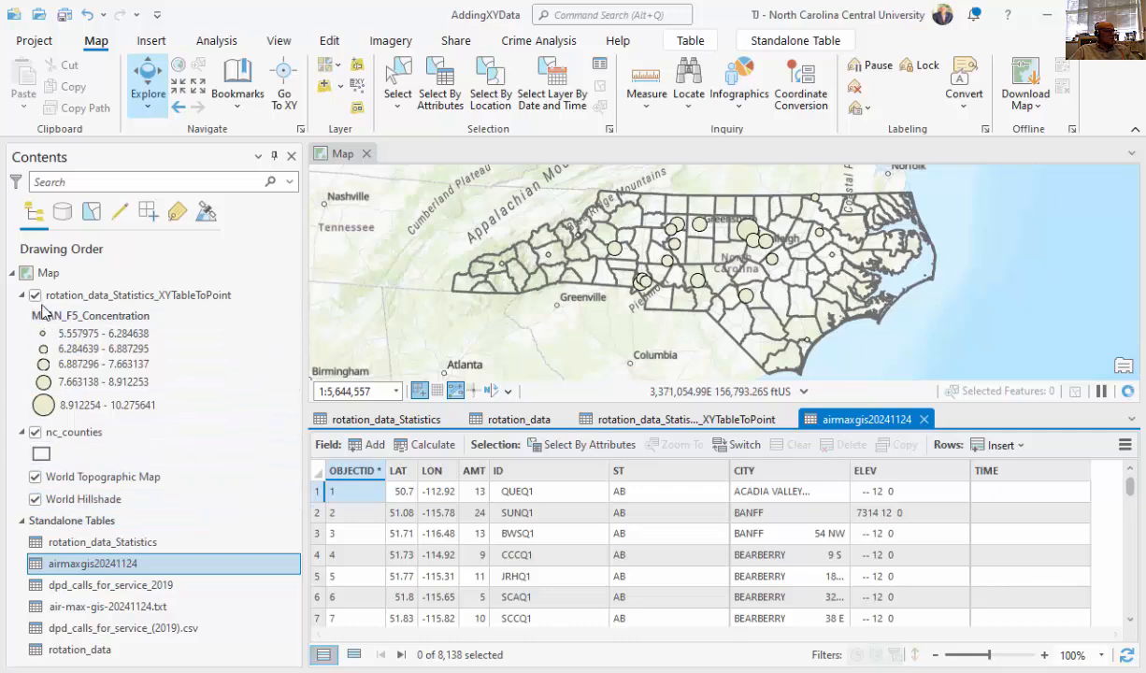
Hide the rotation statistics layer and convert airmaxgis20241124 to points using LON and LAT
left_click(35, 294)
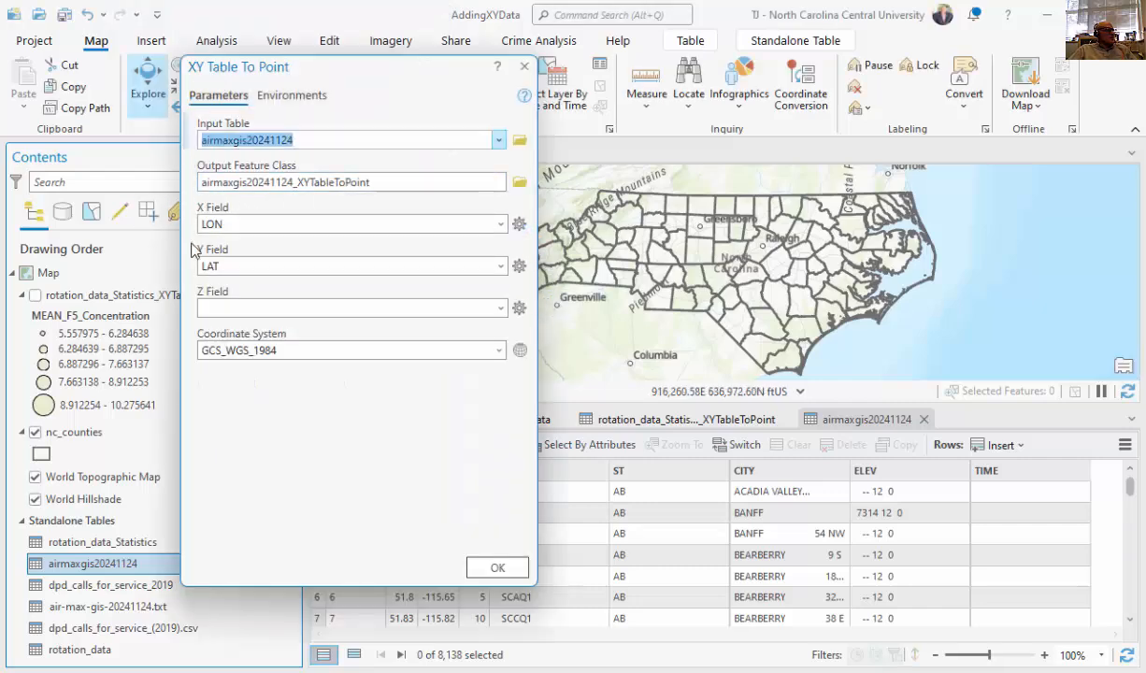
mouse_move(316, 249)
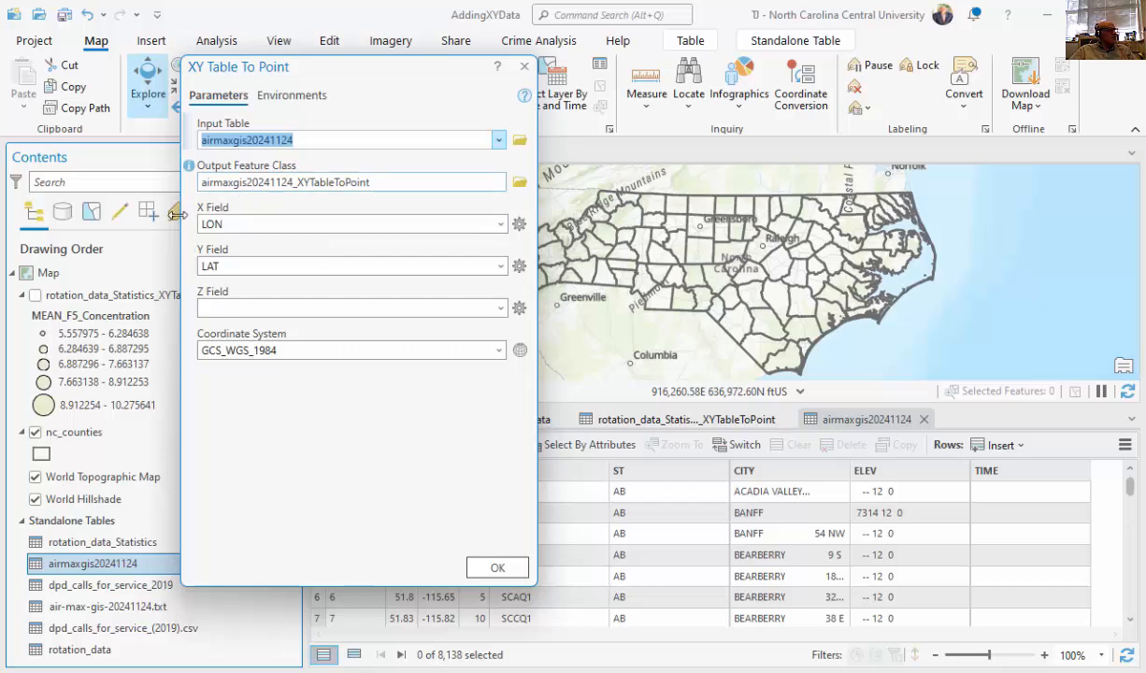
mouse_move(217, 254)
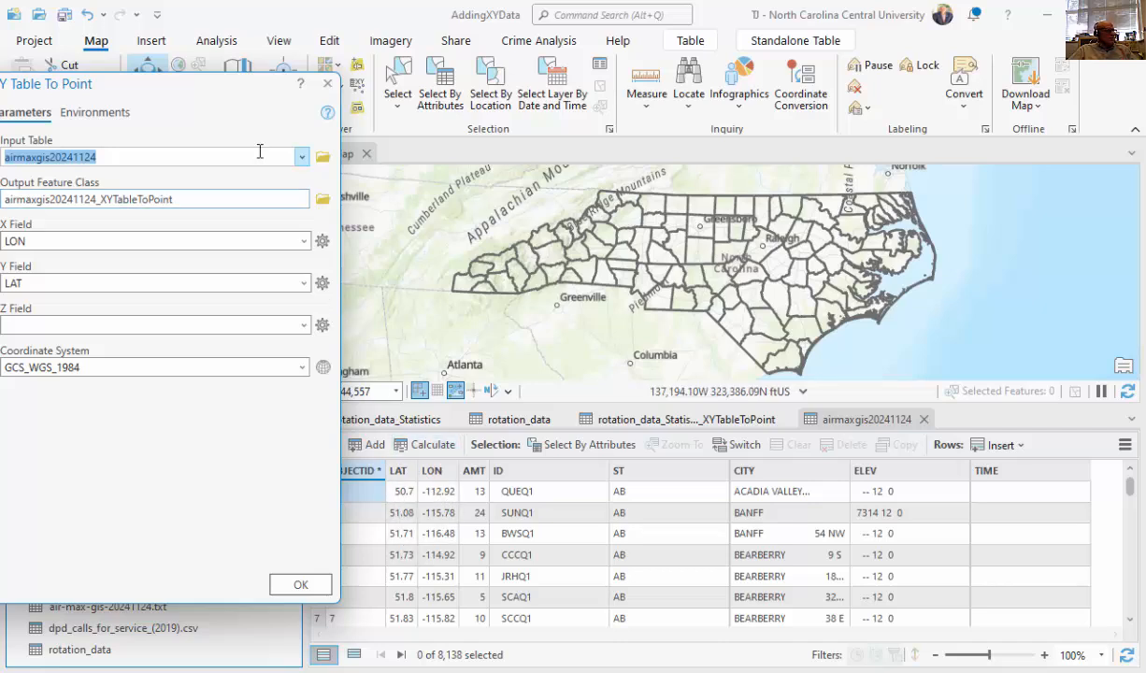
left_click(300, 585)
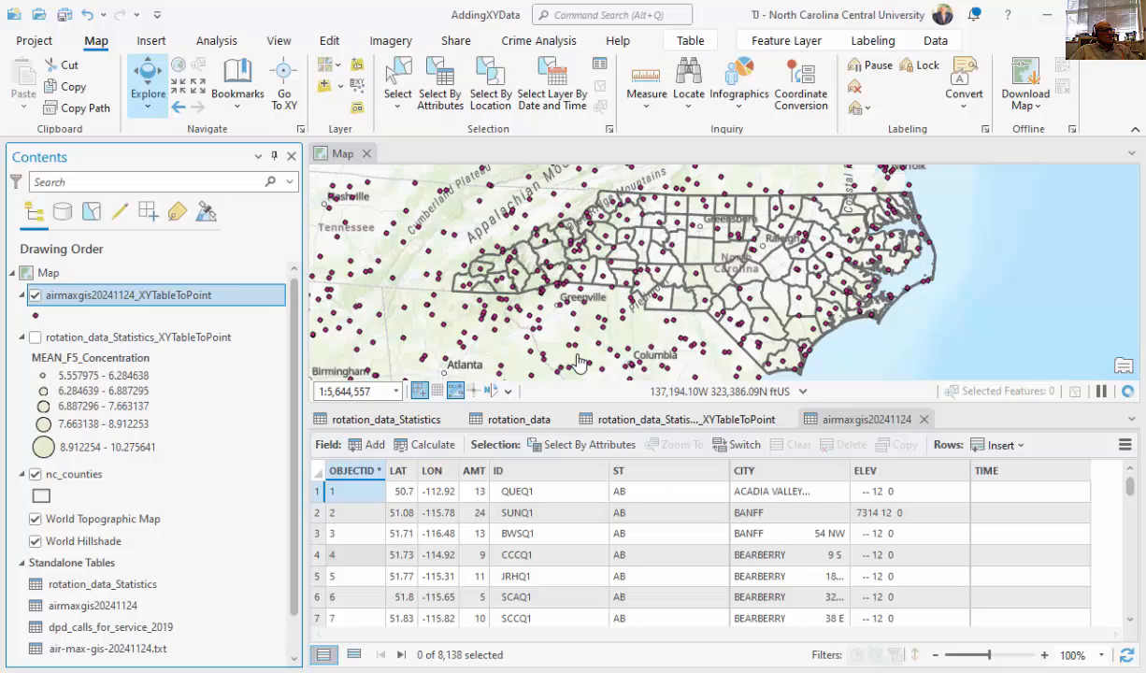
Zoom out to inspect the airmaxgis20241124 points, then hide that layer
scroll("down", 3)
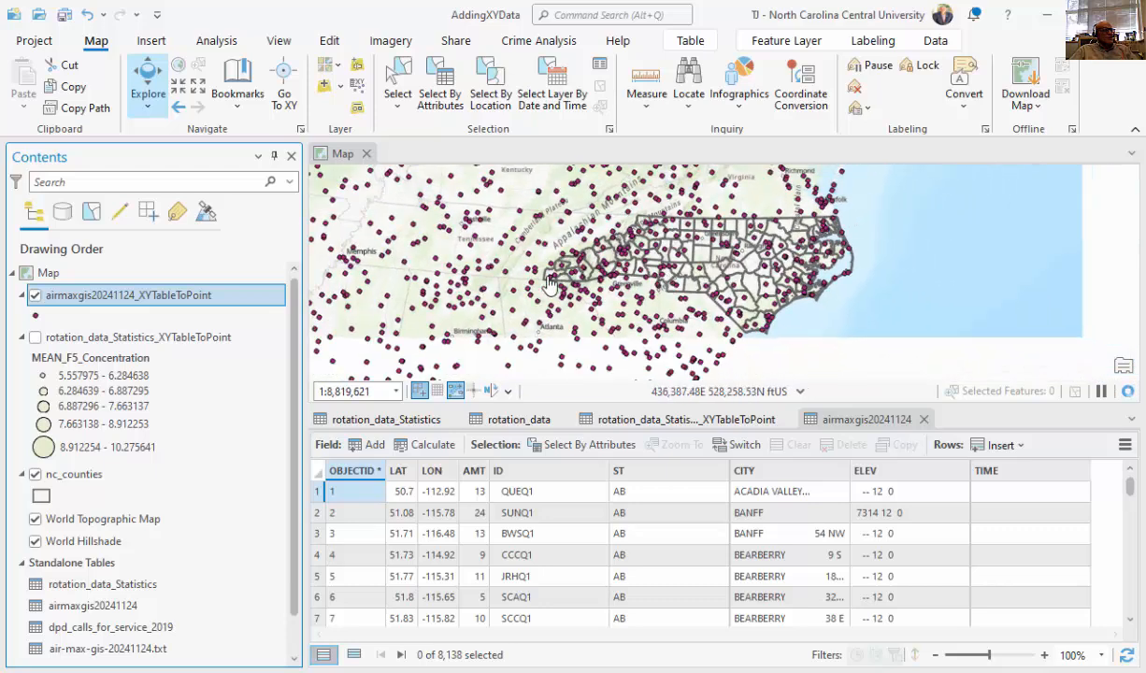
scroll("down", 3)
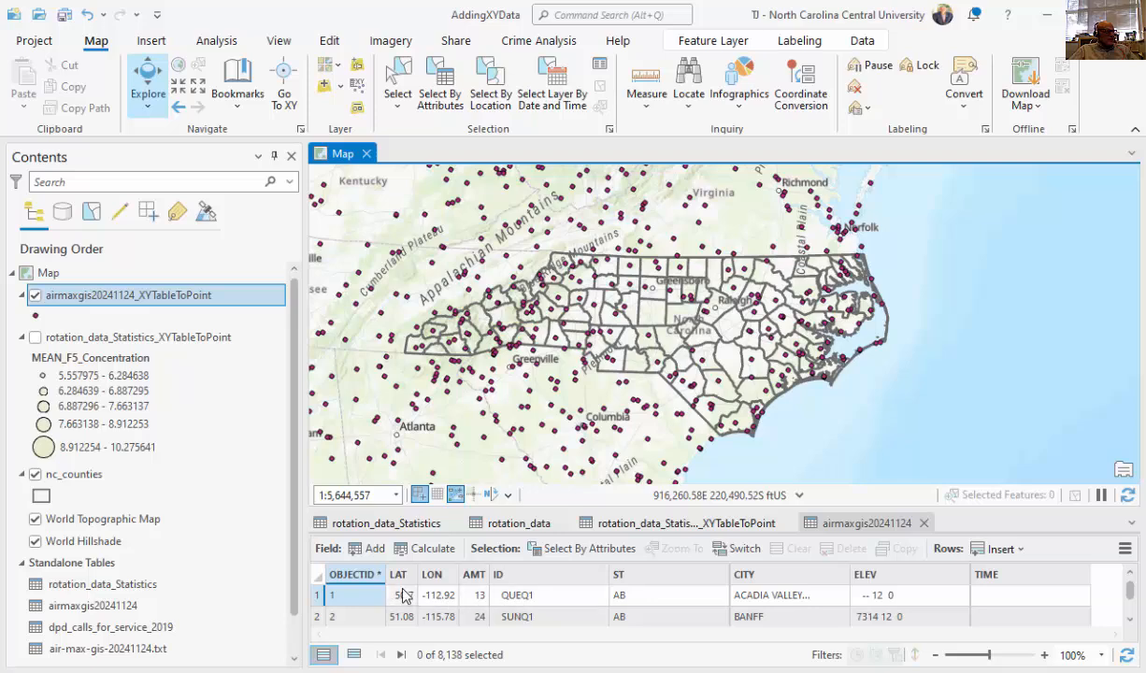
mouse_move(431, 574)
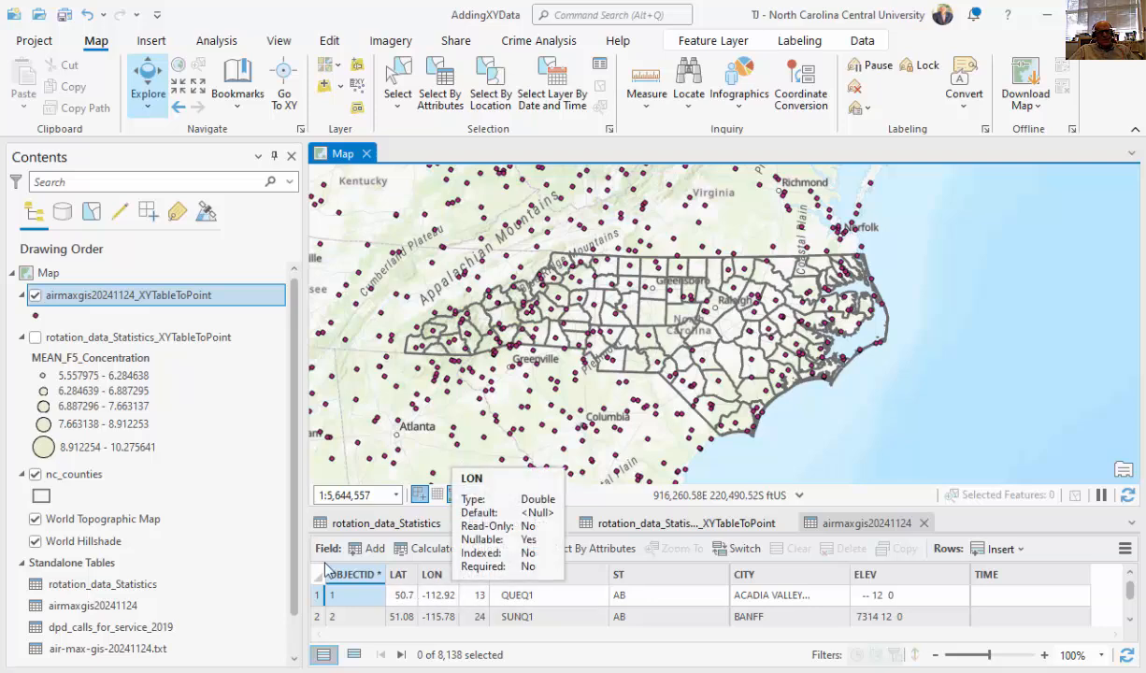
left_click(35, 294)
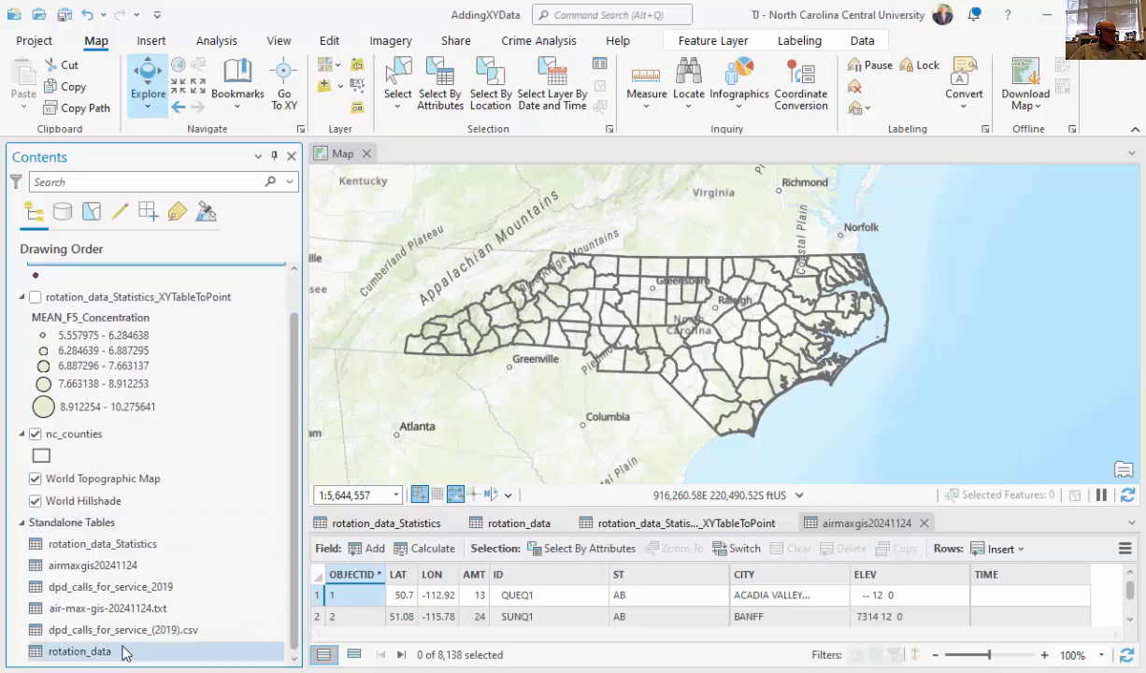
Open the dpd_calls_for_service_2019 standalone table and scroll to its X and Y columns
left_click(121, 629)
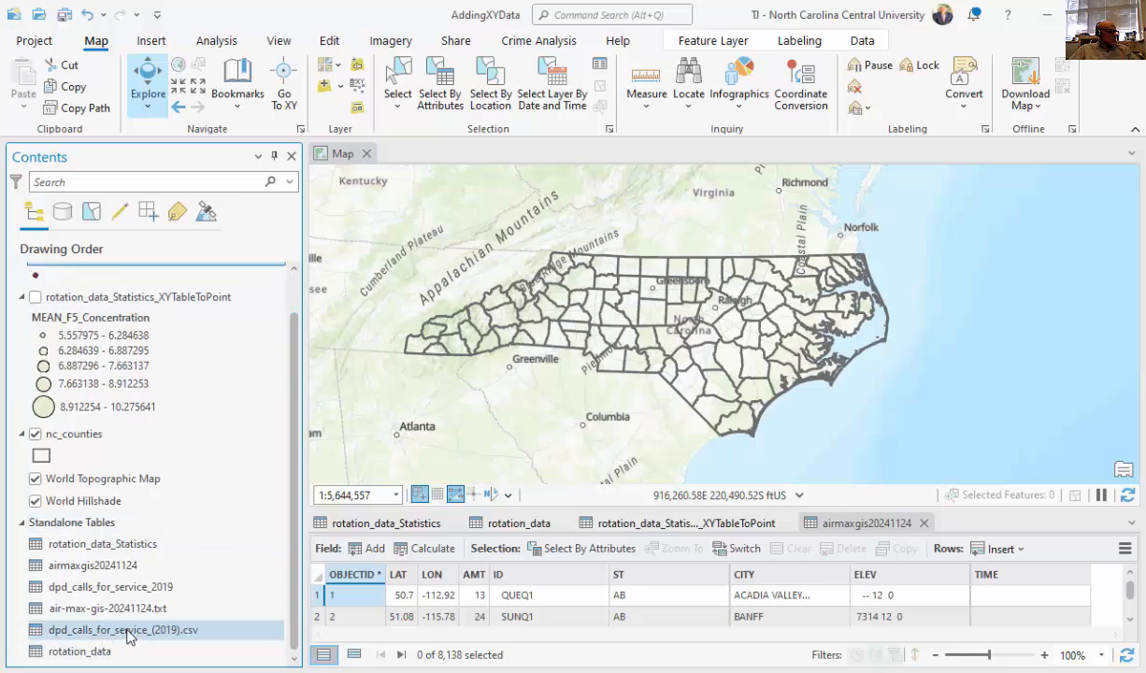
right_click(121, 629)
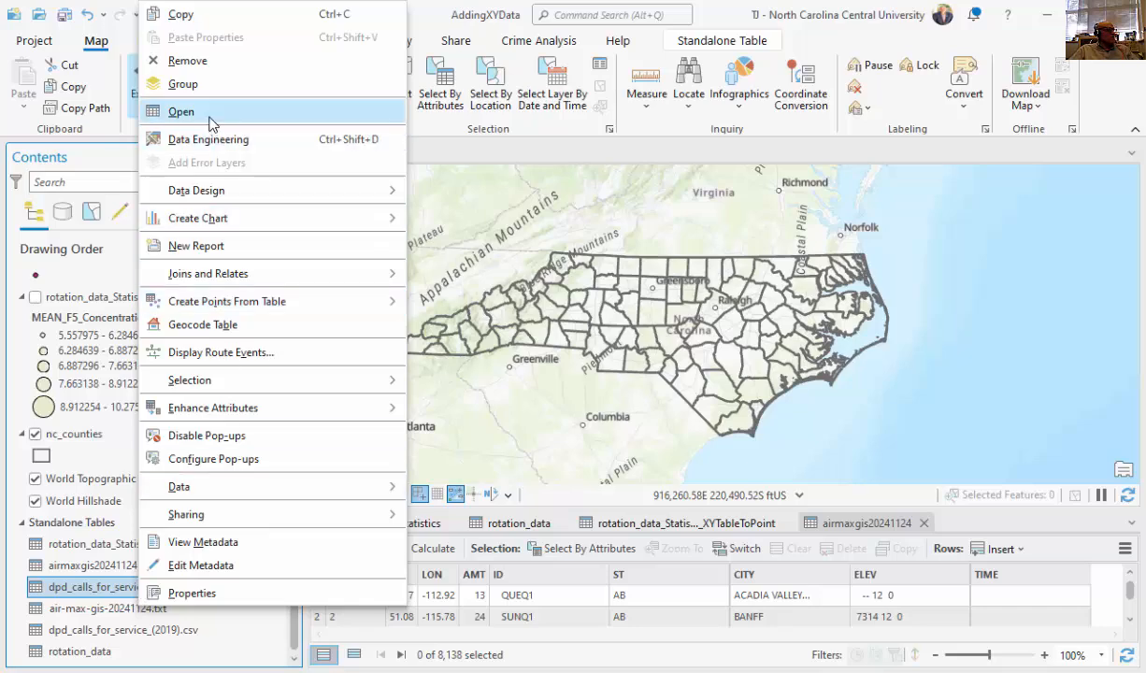
left_click(180, 111)
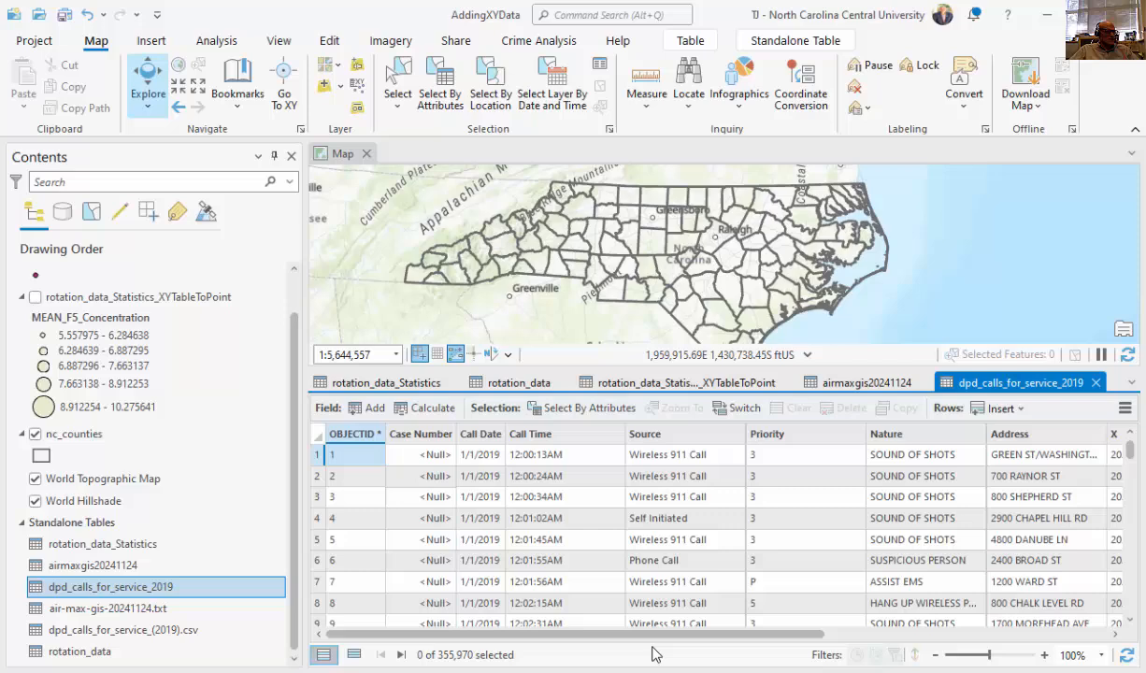
scroll("right", 3)
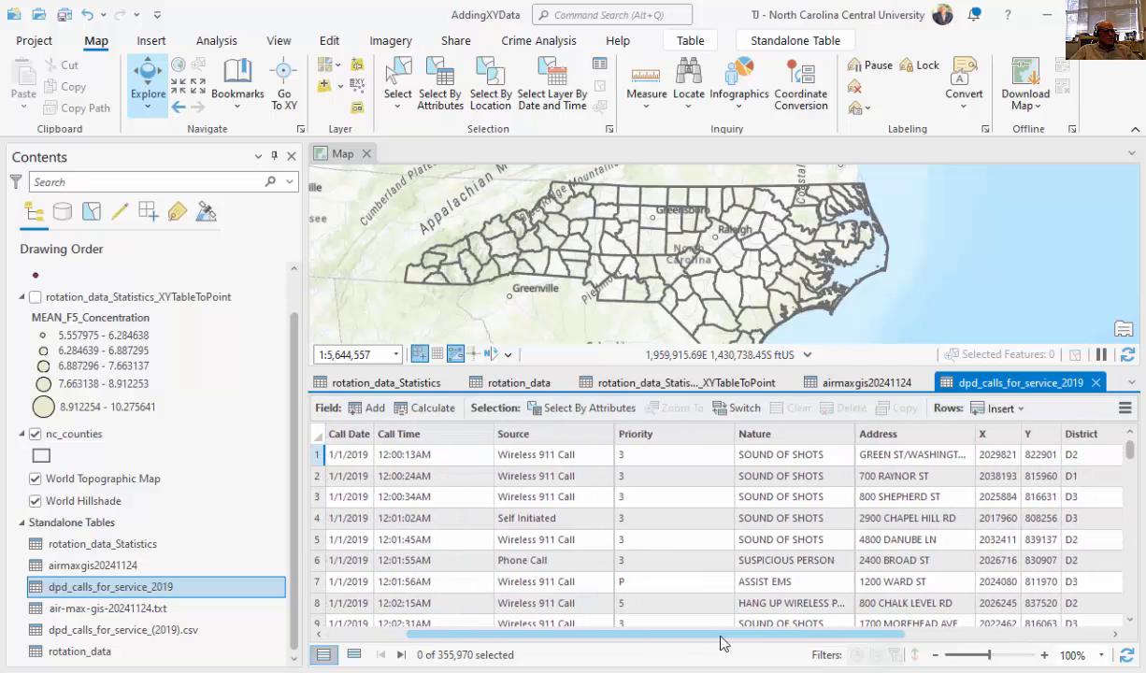
scroll("right", 3)
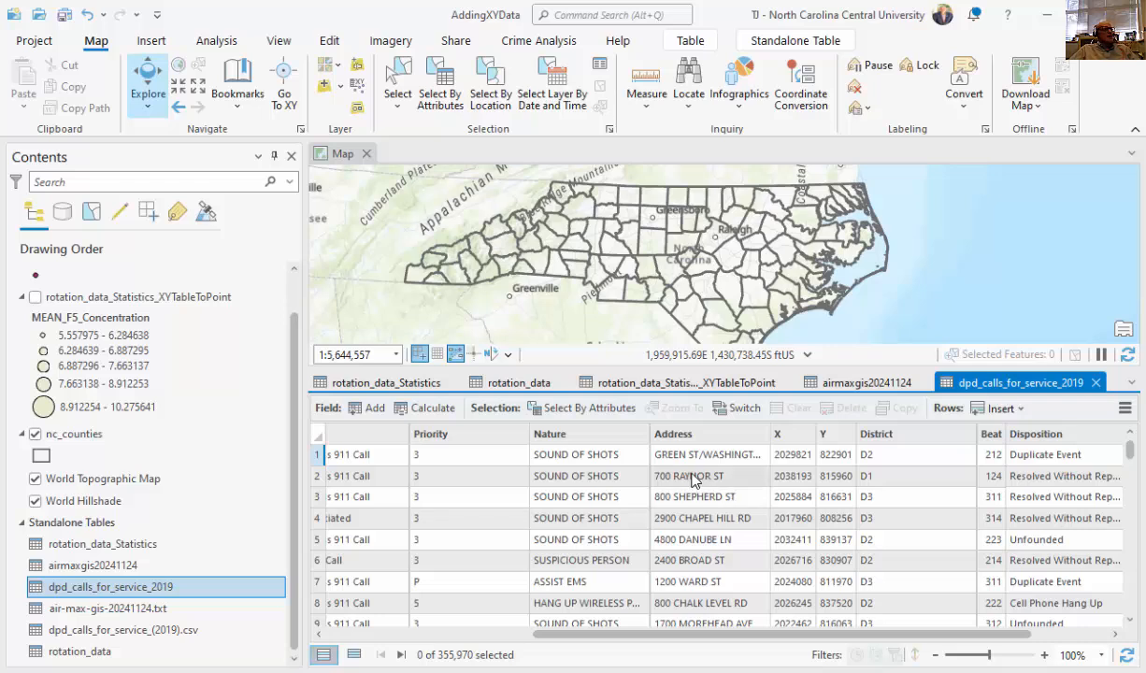
mouse_move(743, 479)
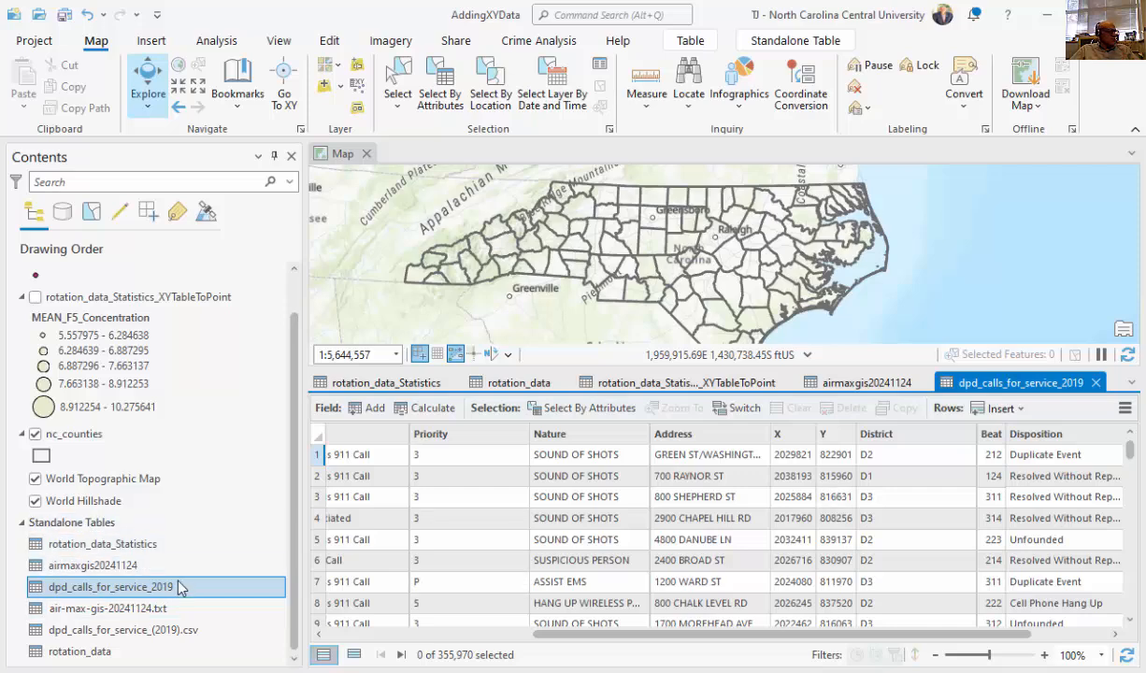
Start XY Table To Point for dpd_calls_for_service_2019 with its X and Y fields
right_click(109, 587)
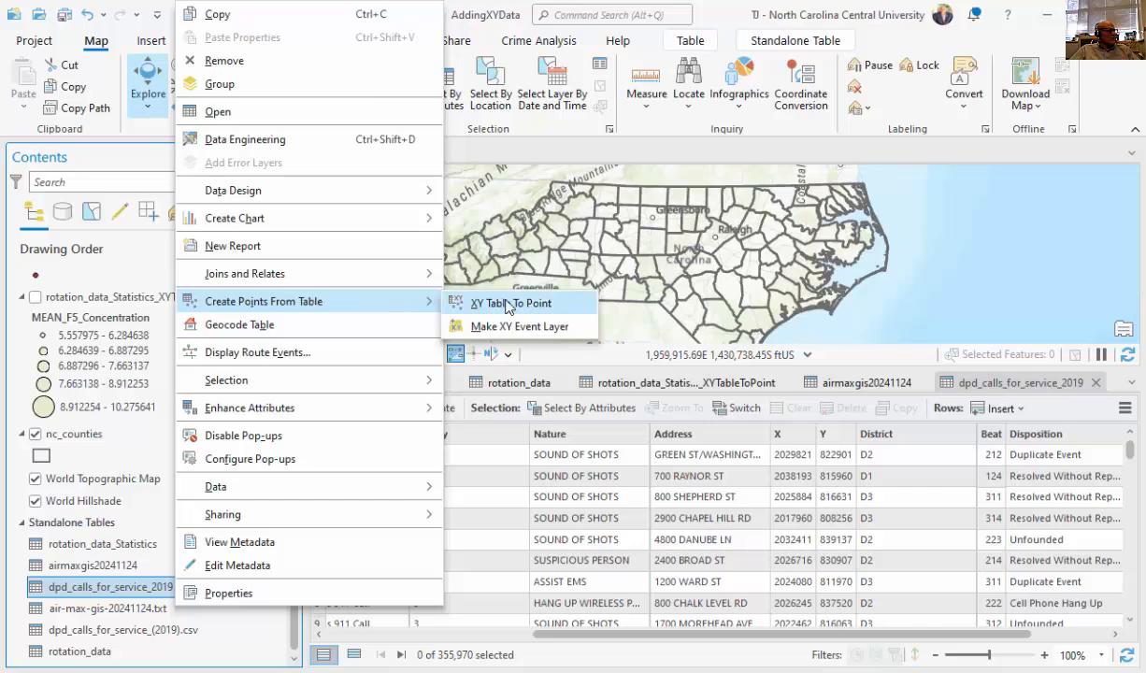
left_click(512, 303)
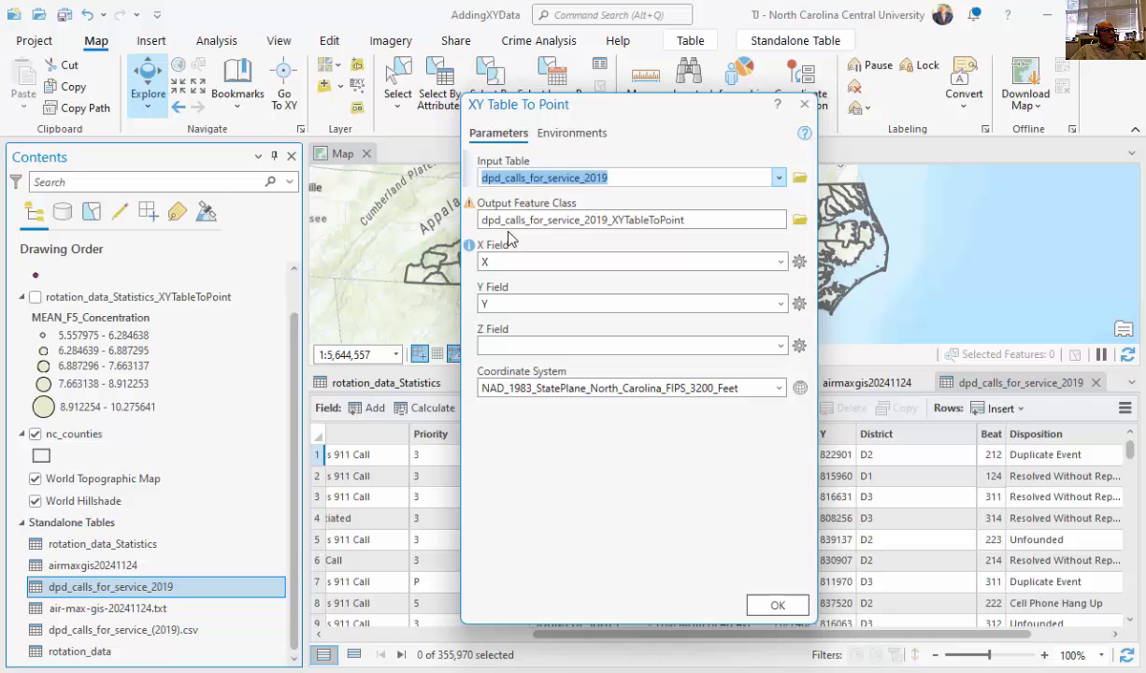
mouse_move(493, 289)
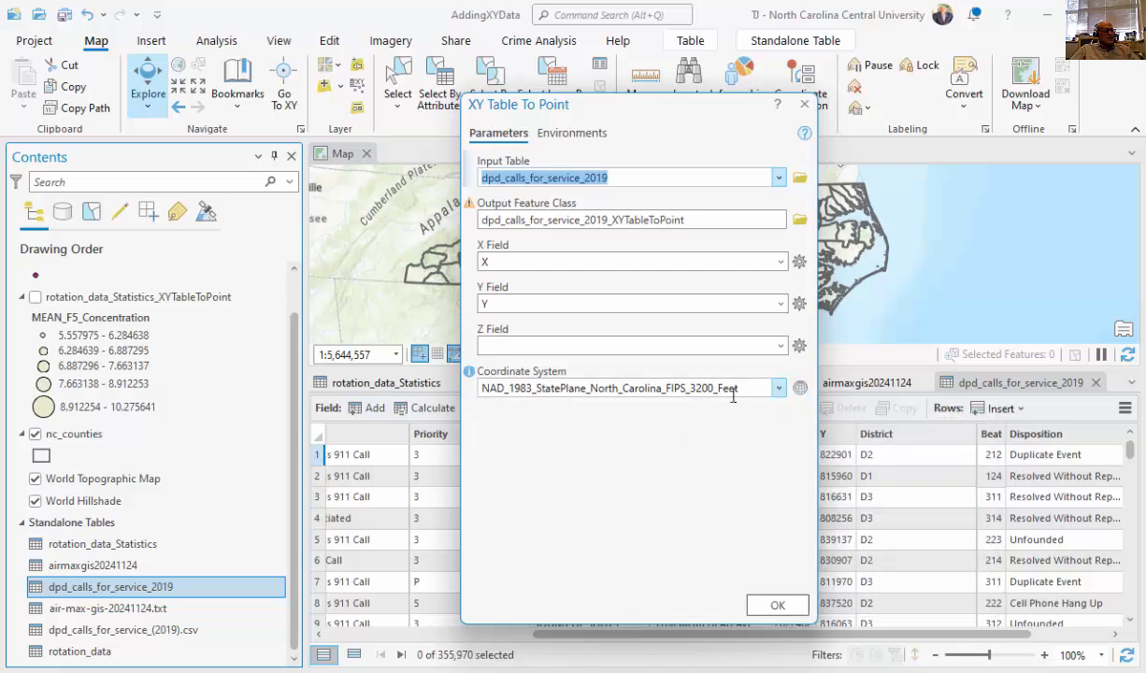
left_click(799, 387)
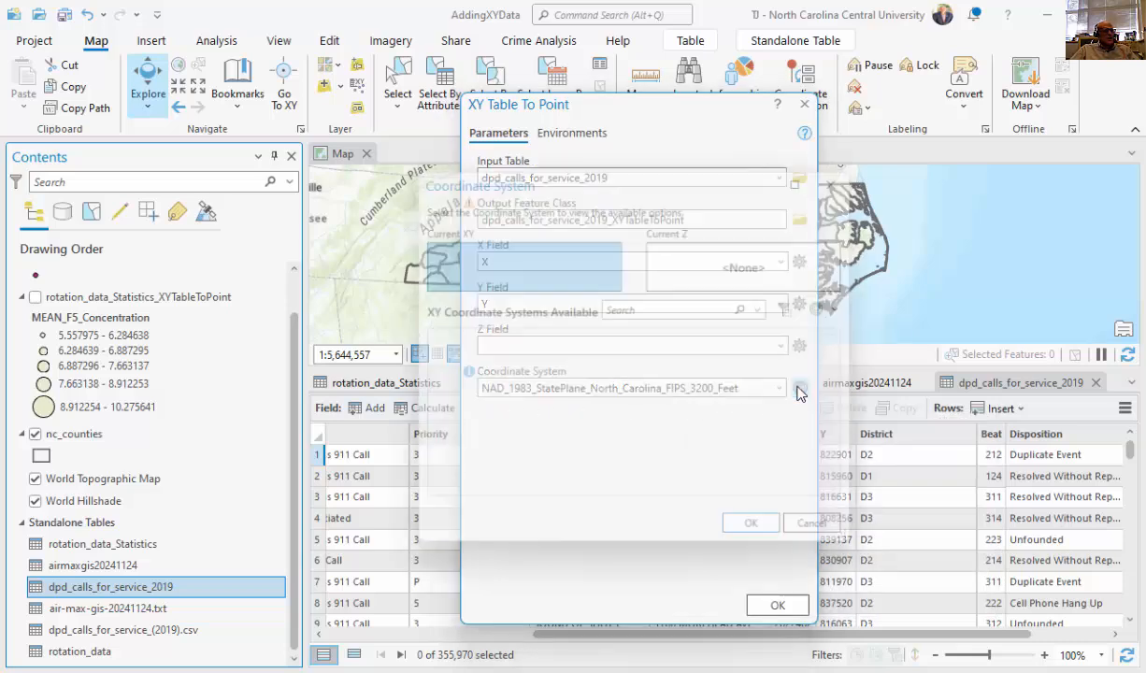
Choose NAD 1983 StatePlane North Carolina FIPS 3200 (US Feet) under Projected > State Plane
left_click(799, 387)
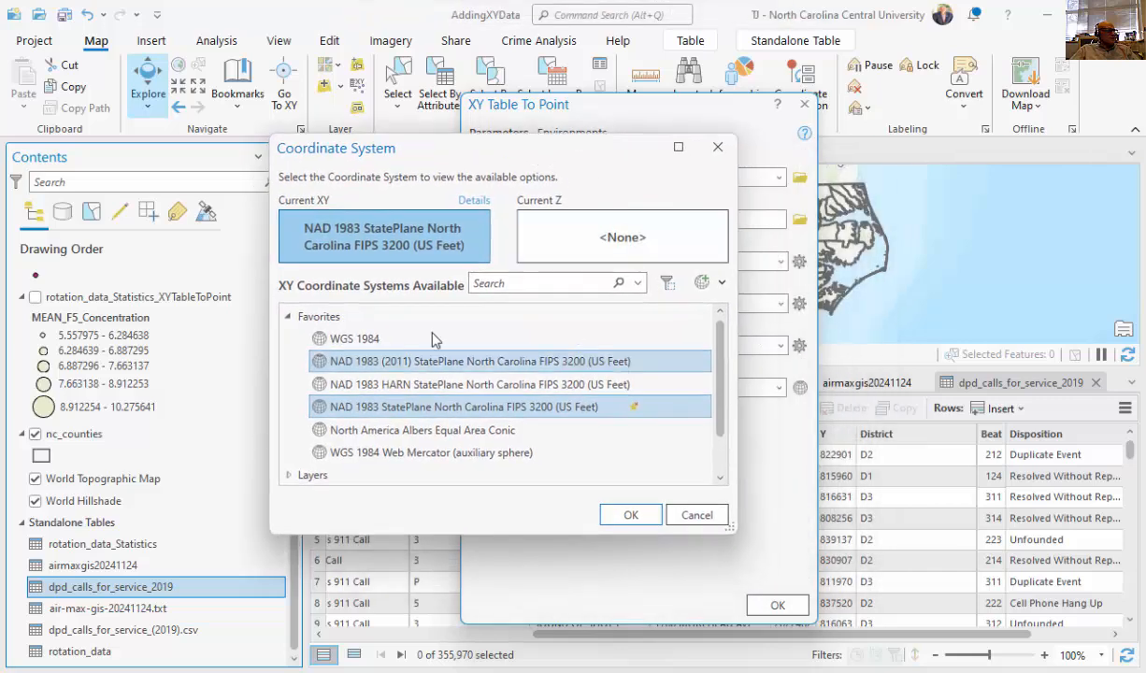
left_click(476, 406)
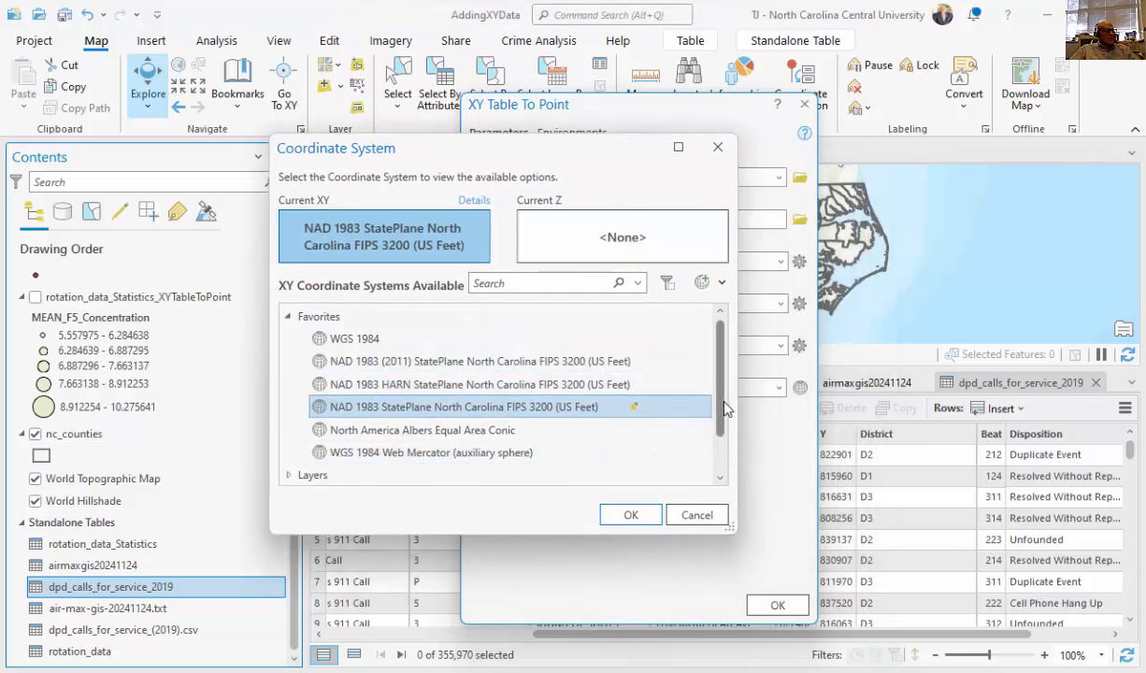
scroll("down", 3)
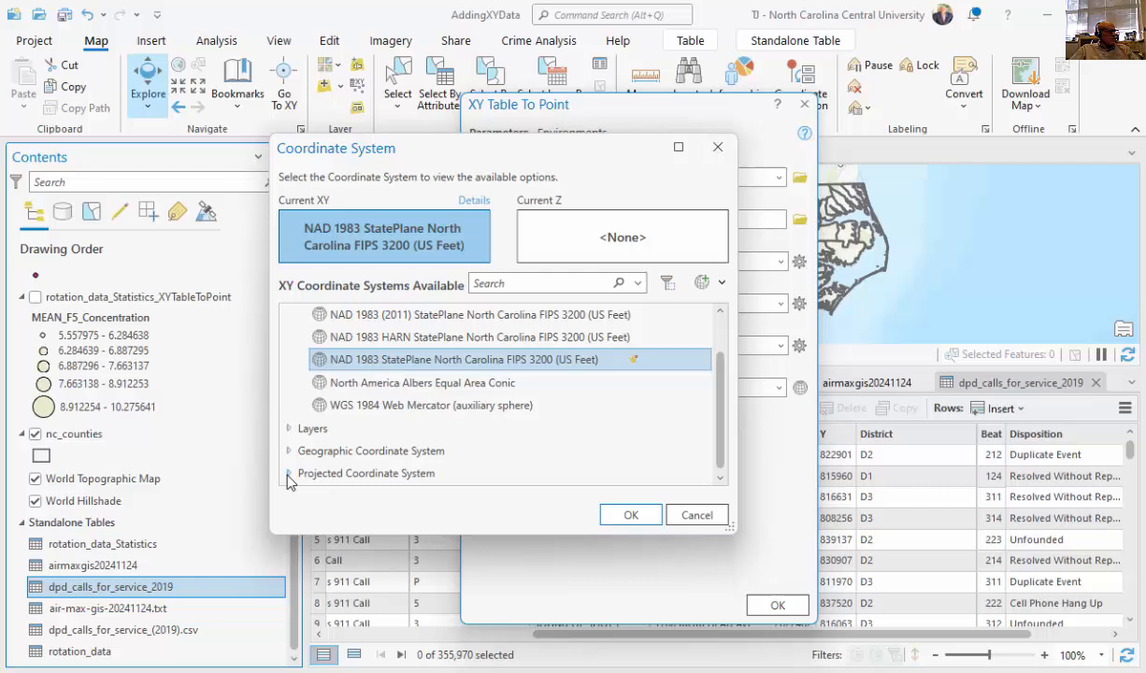
left_click(289, 473)
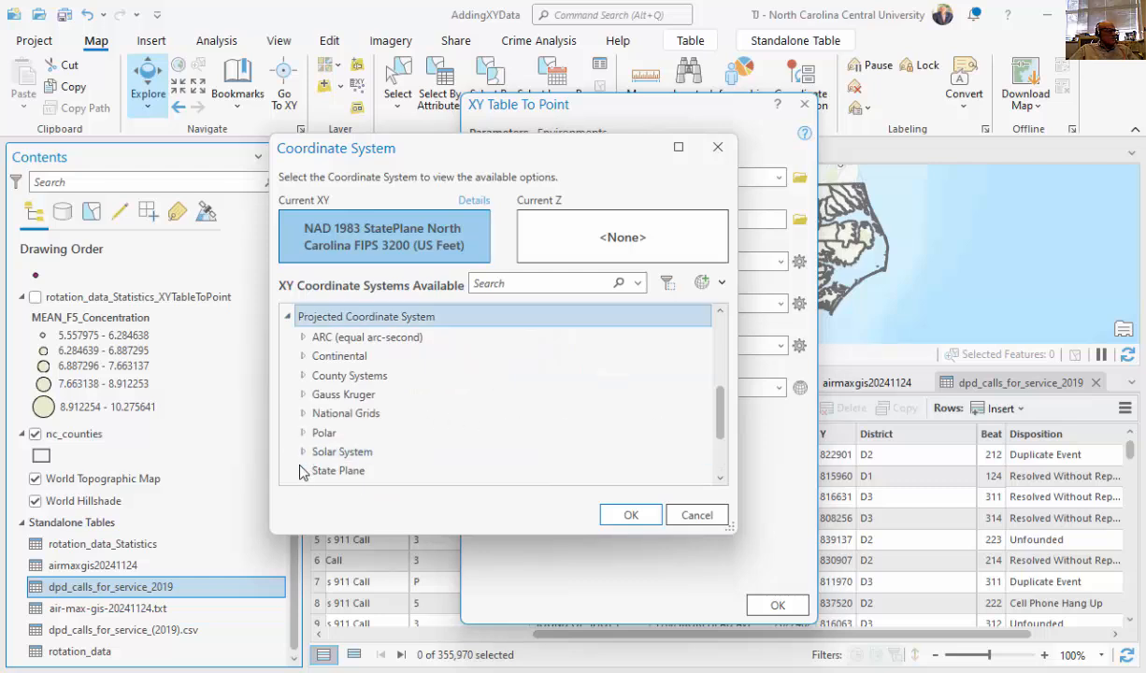
scroll("down", 3)
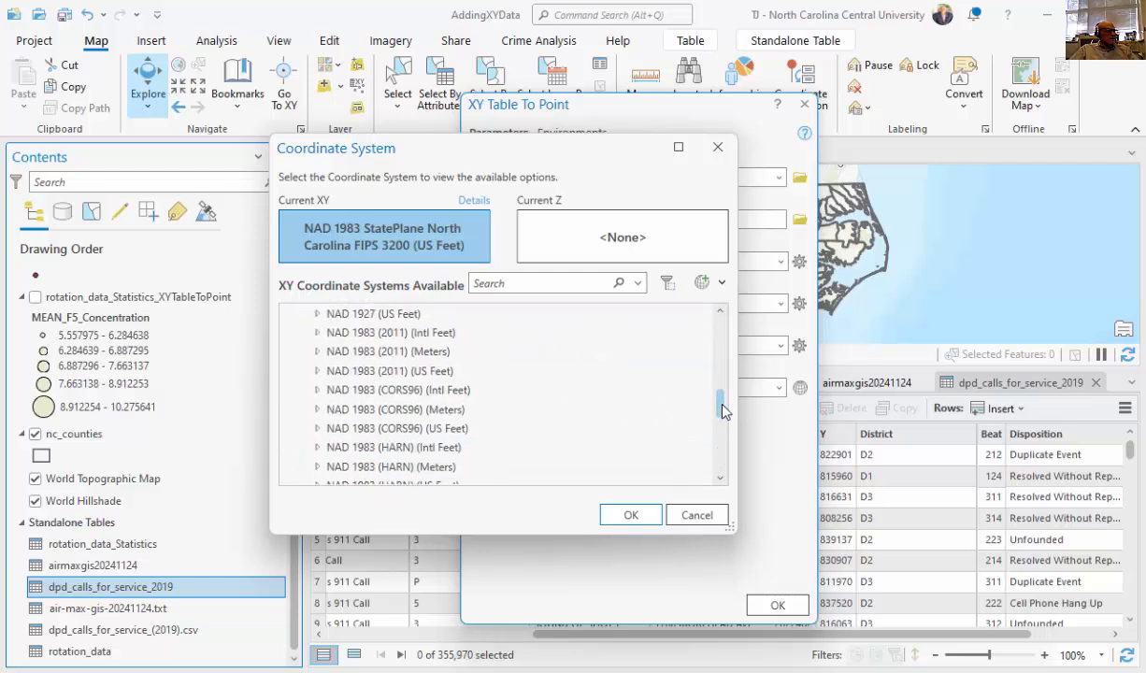
scroll("down", 3)
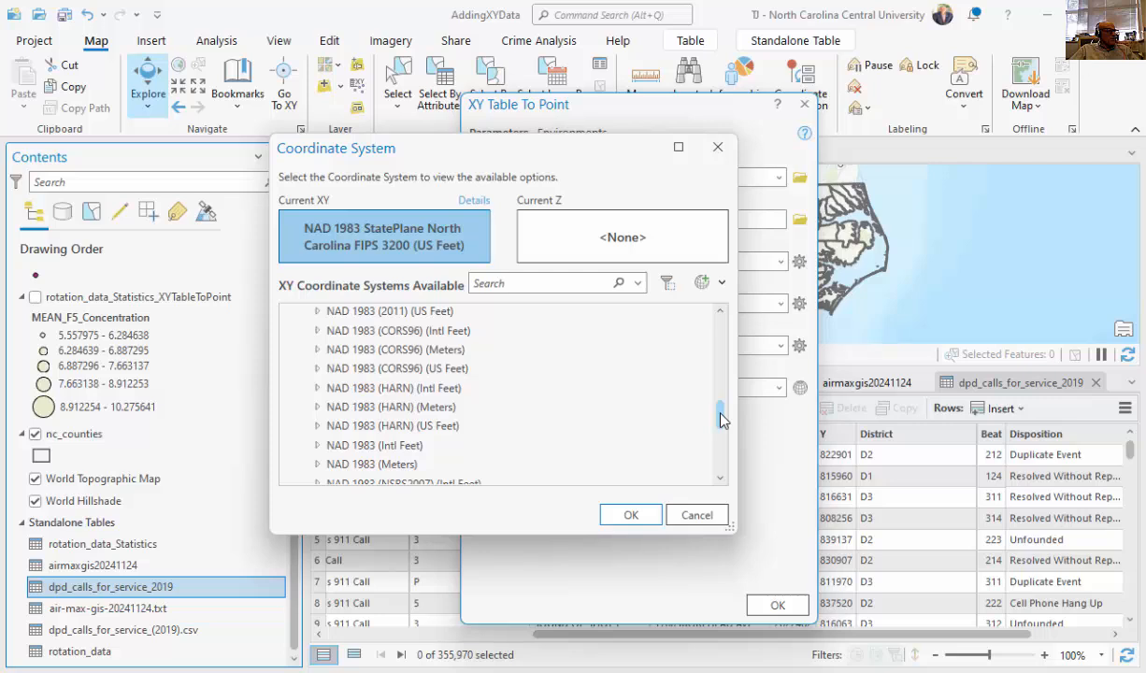
scroll("down", 3)
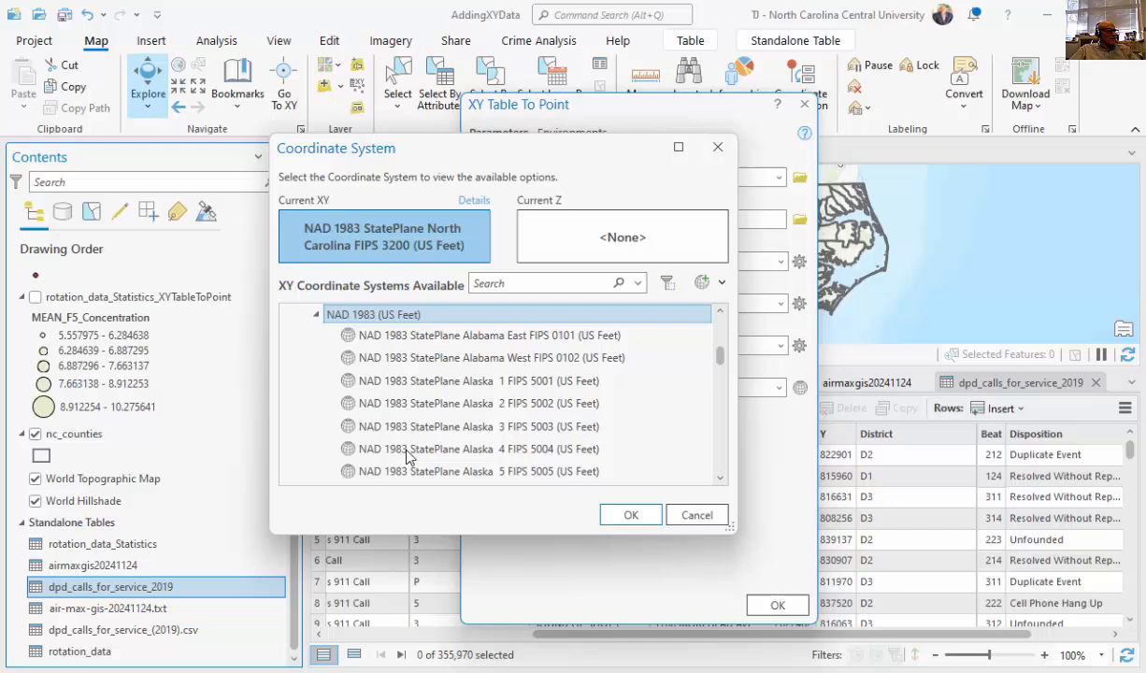
scroll("down", 3)
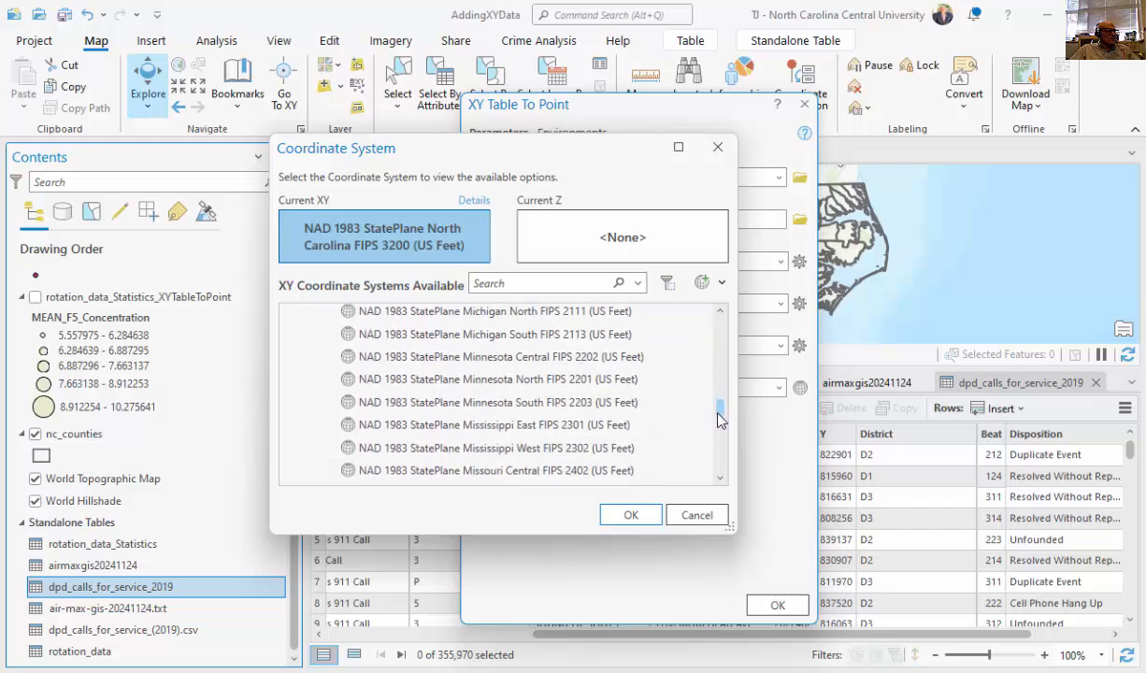
scroll("down", 3)
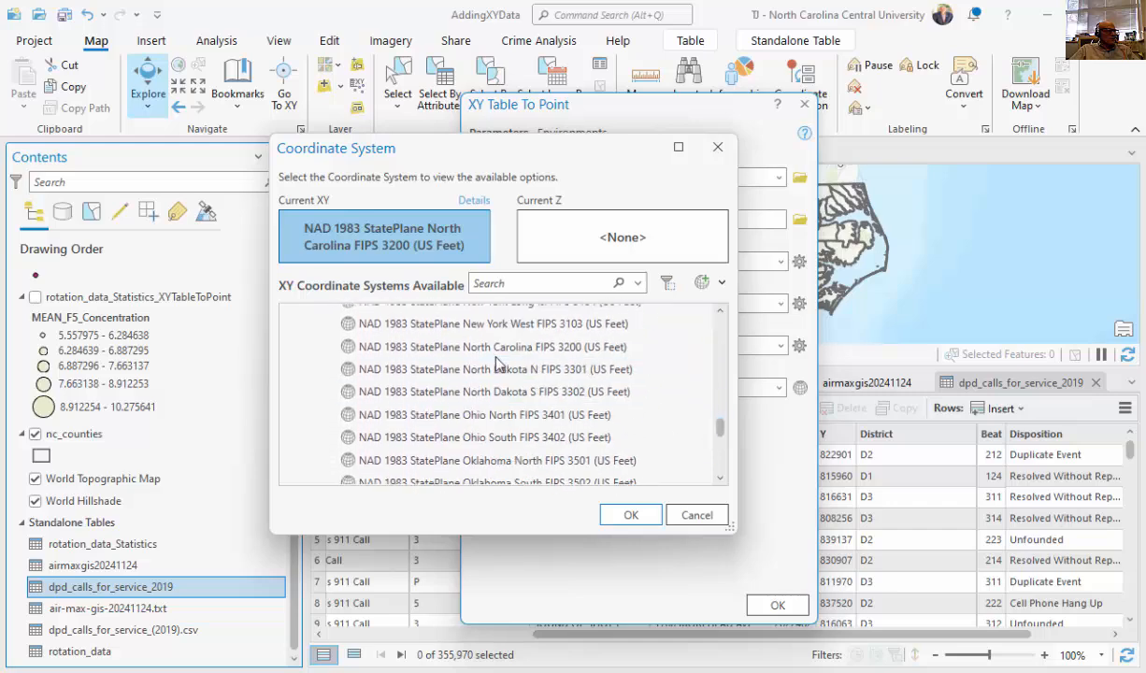
left_click(630, 515)
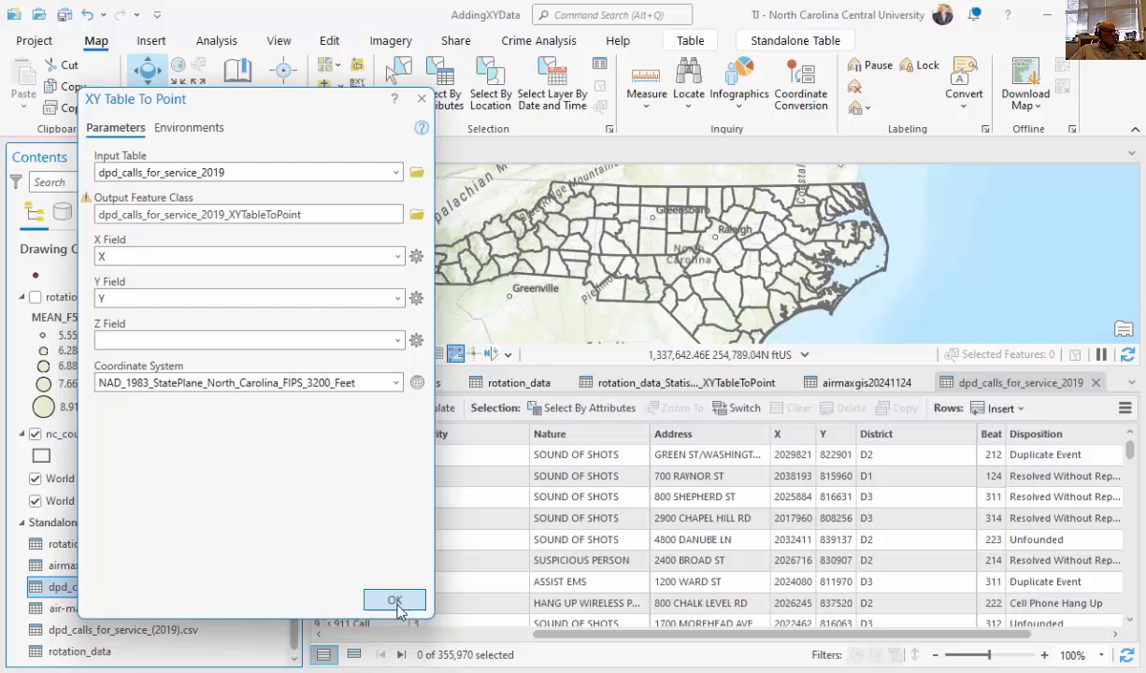
Convert the 355,970 Durham call records to points and dismiss the null-geometry warnings
left_click(394, 599)
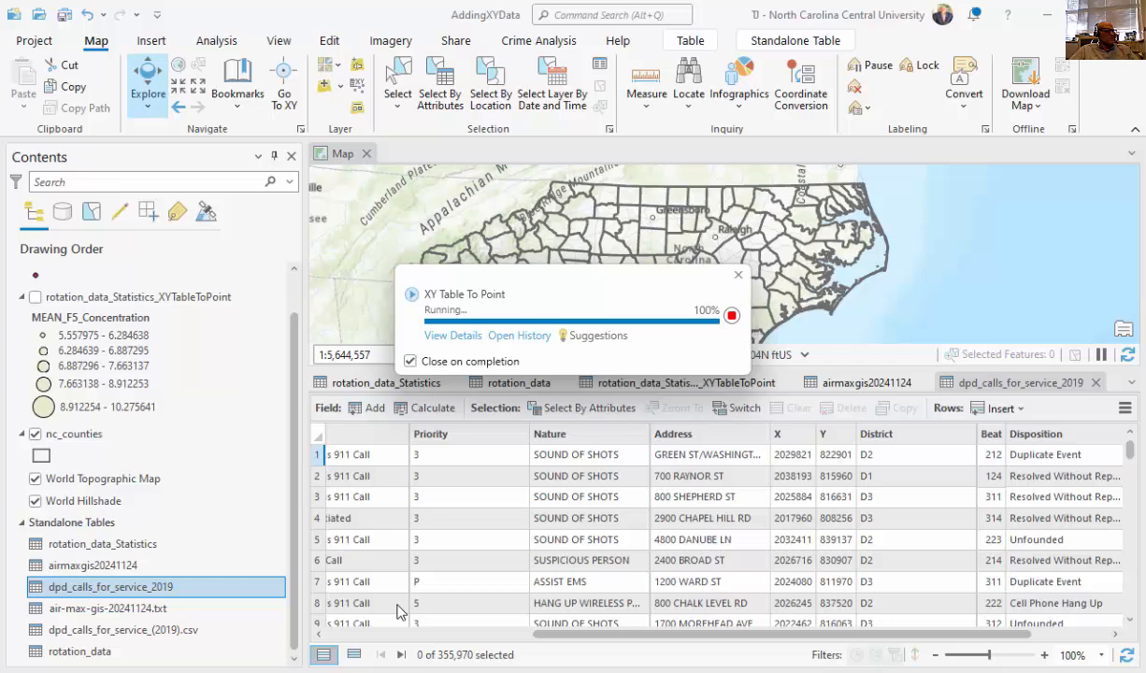
mouse_move(626, 564)
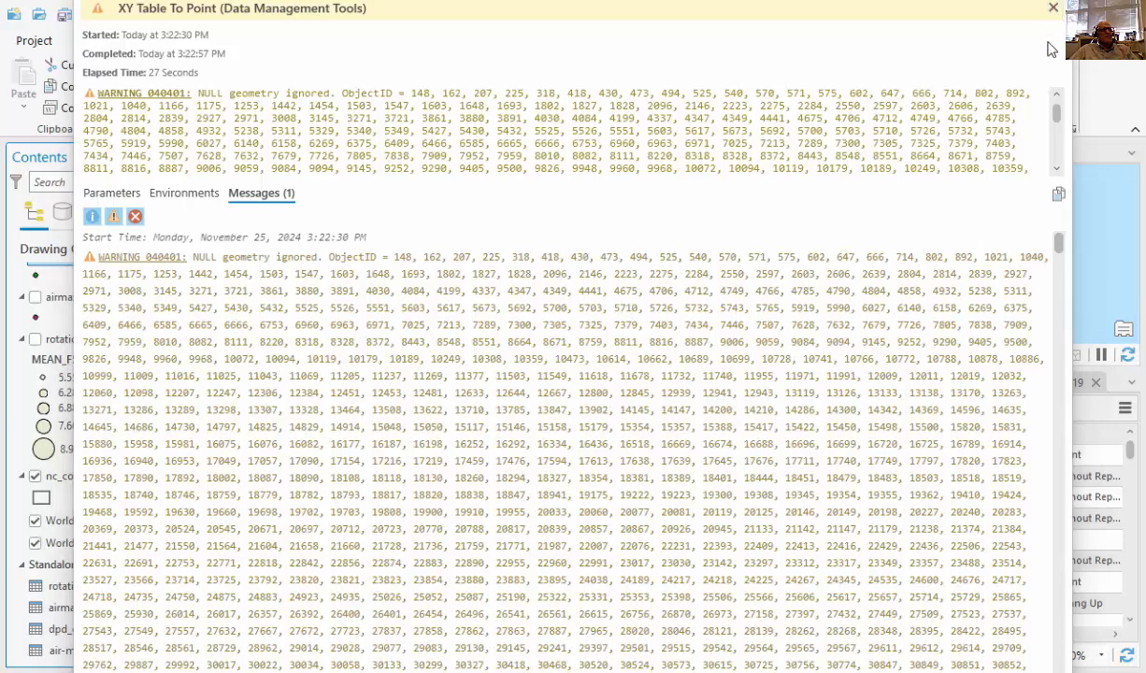
left_click(1053, 8)
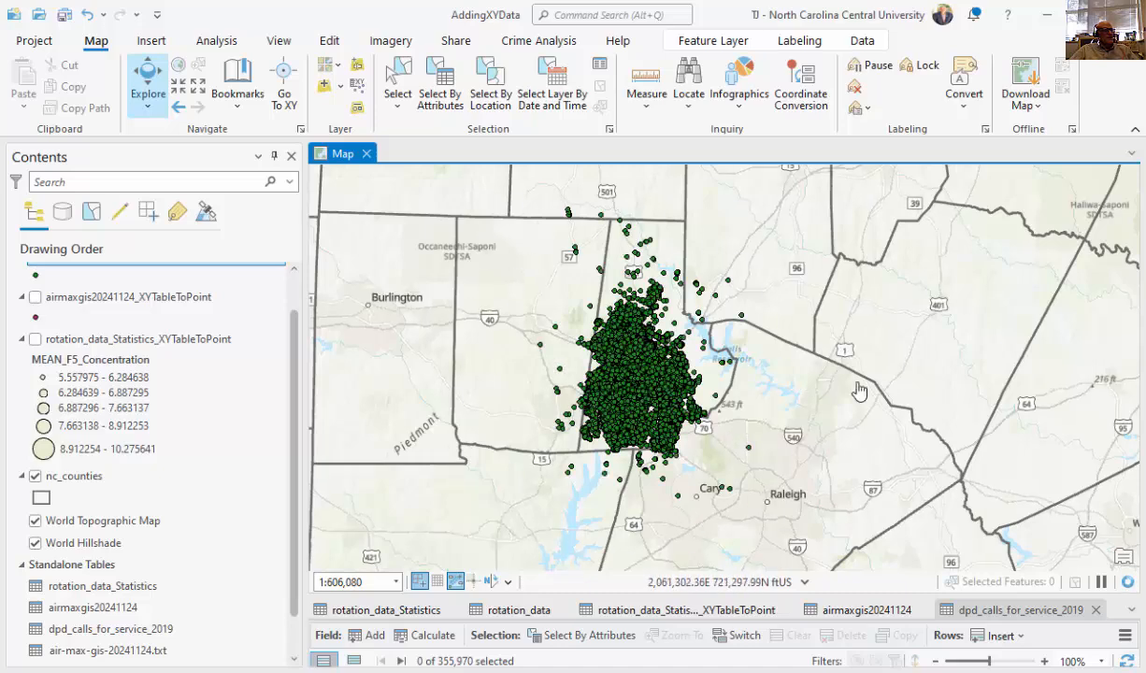
Restore the dpd_calls_for_service_2019 attribute table and review the open table tabs
left_click(680, 608)
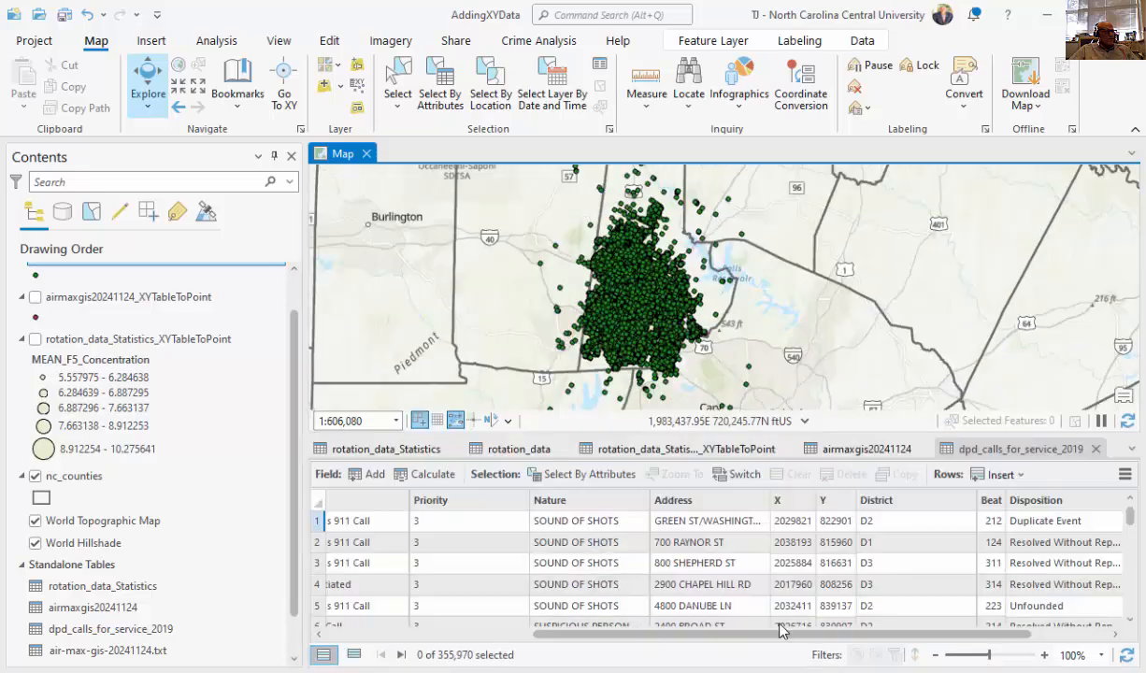
mouse_move(708, 518)
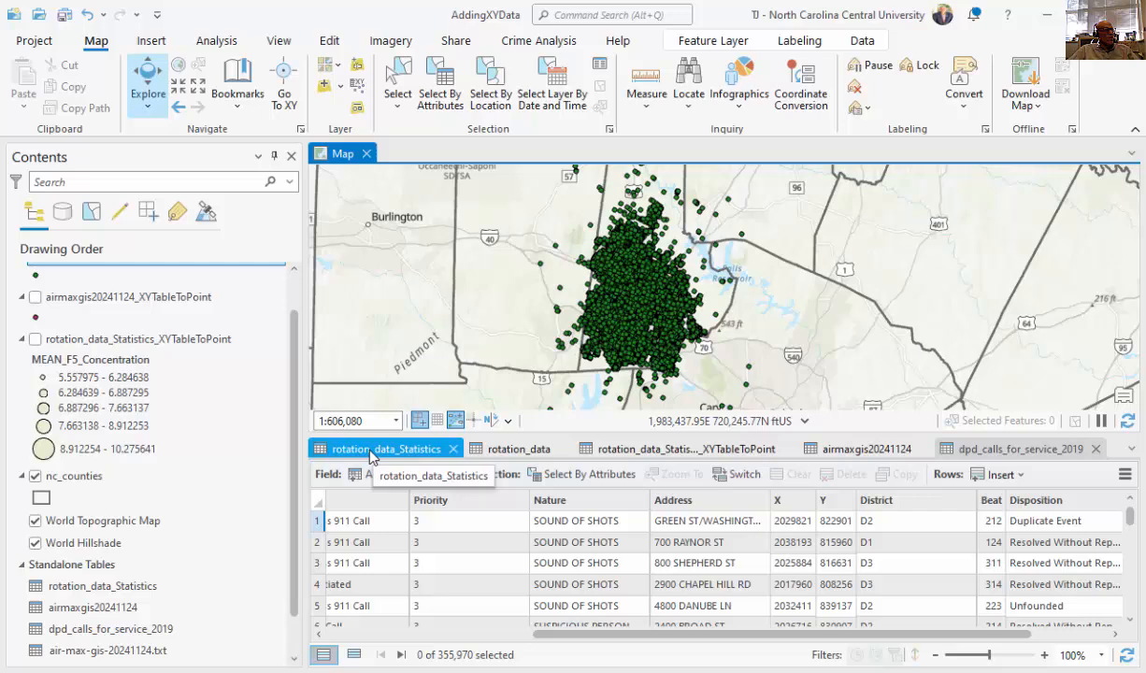
left_click(682, 447)
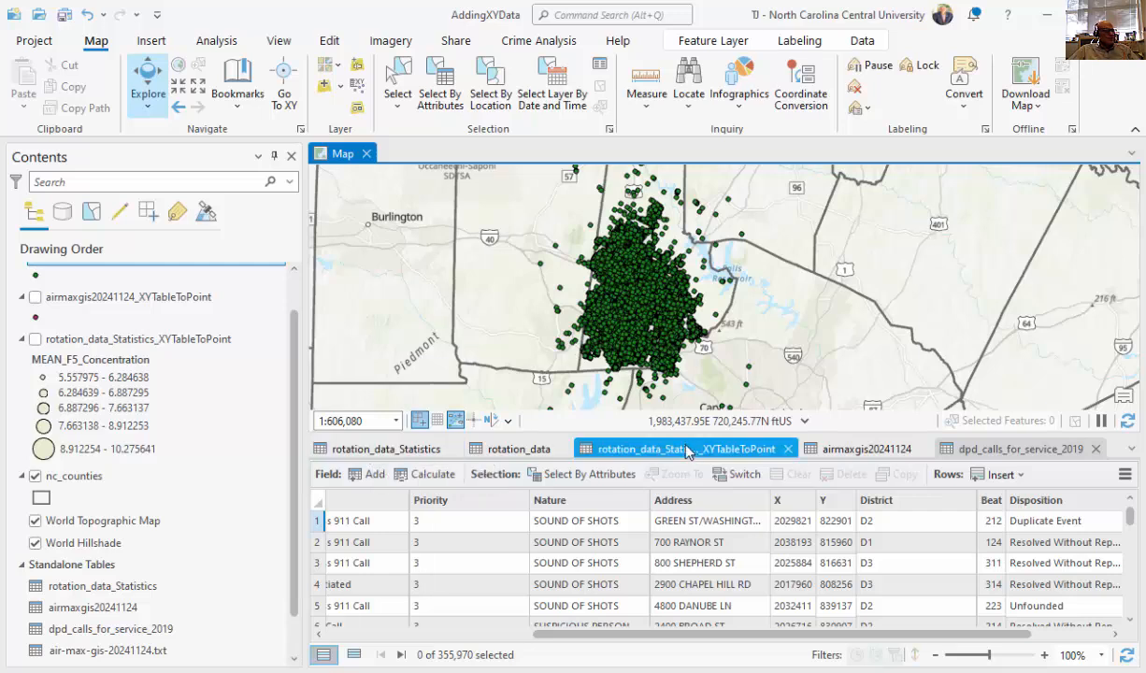
mouse_move(687, 449)
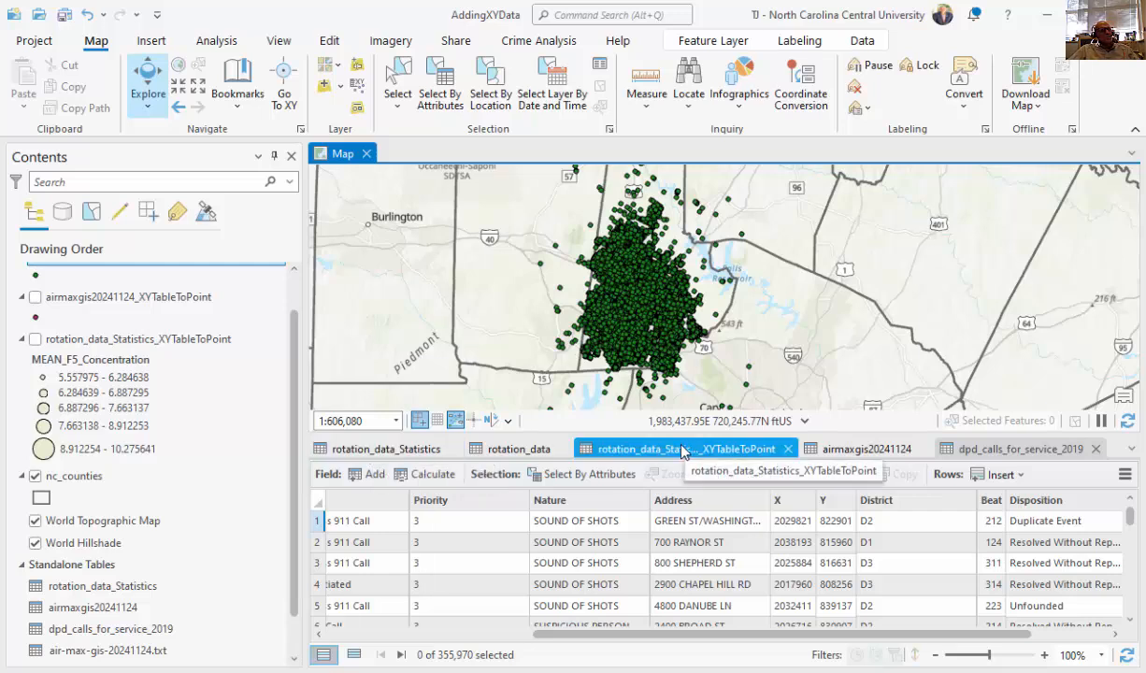
left_click(865, 448)
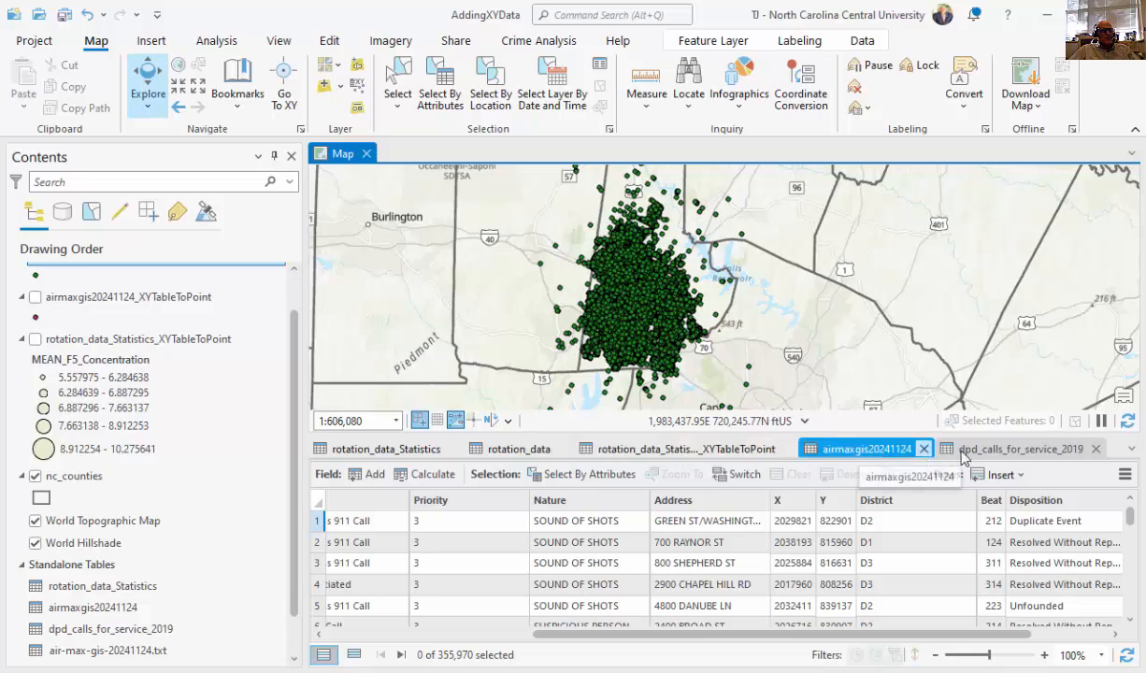
left_click(1019, 449)
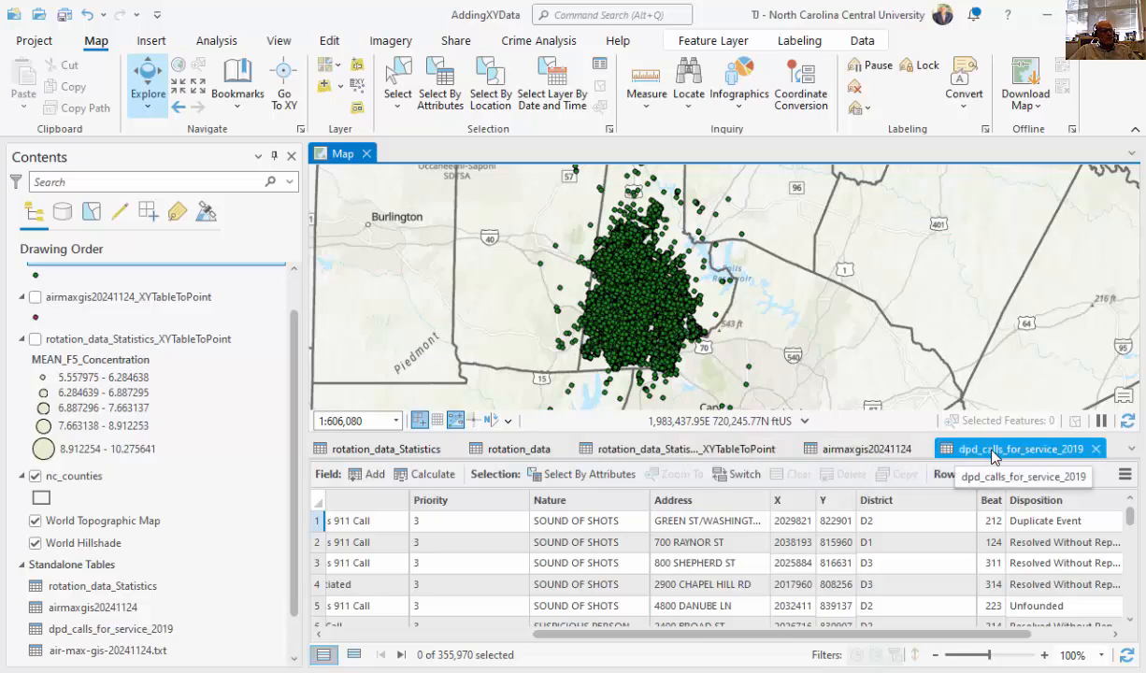